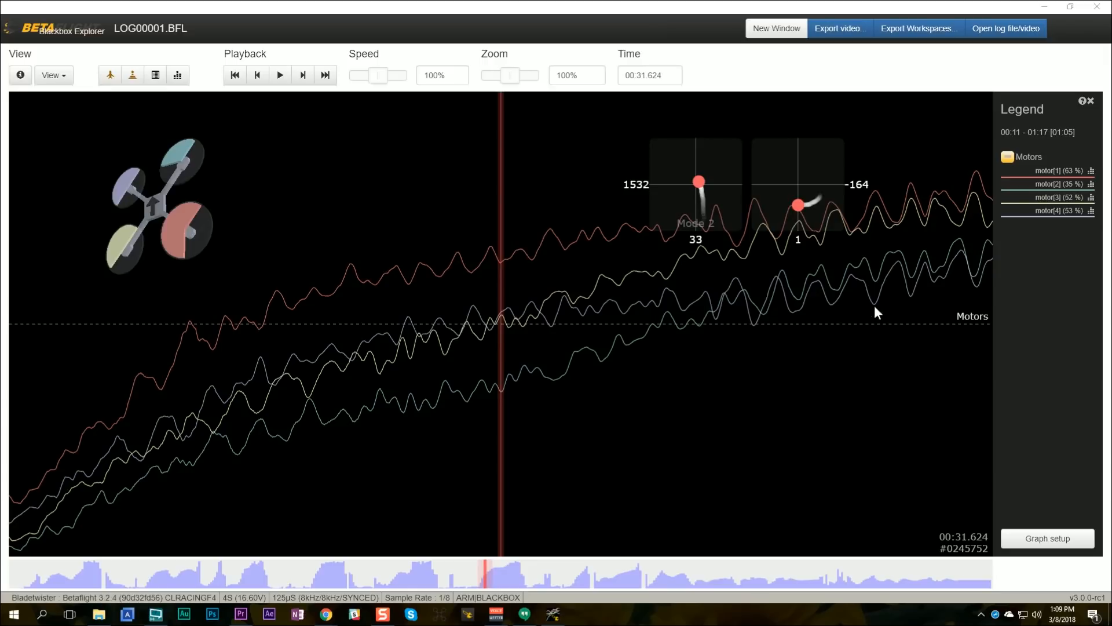
{"action": "mouse_move", "coordinate": [1022, 185]}
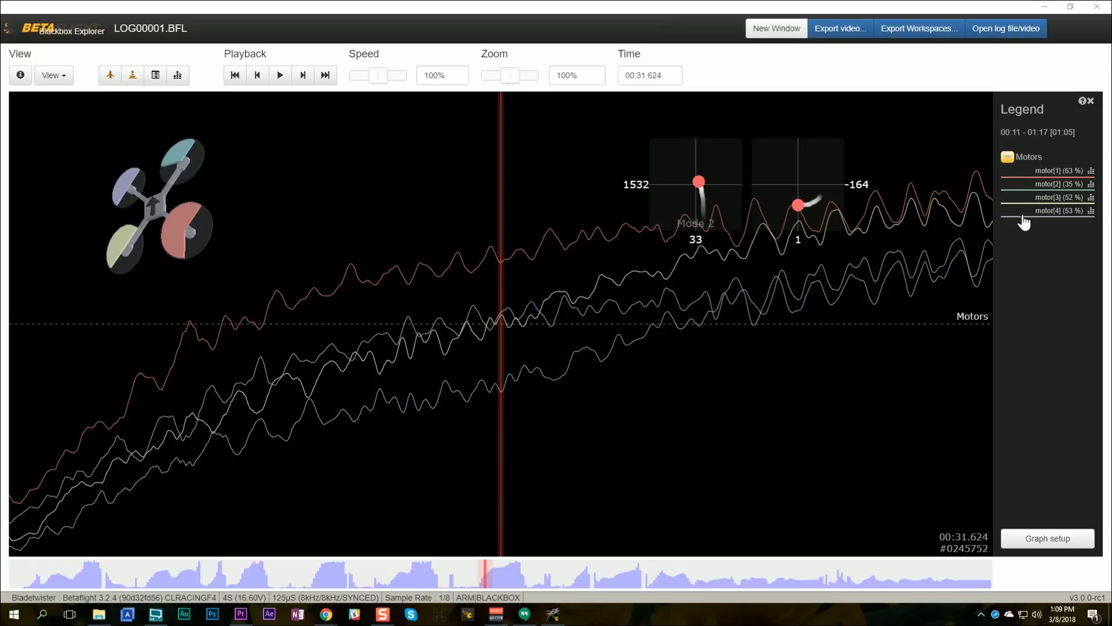
{"action": "mouse_move", "coordinate": [493, 584]}
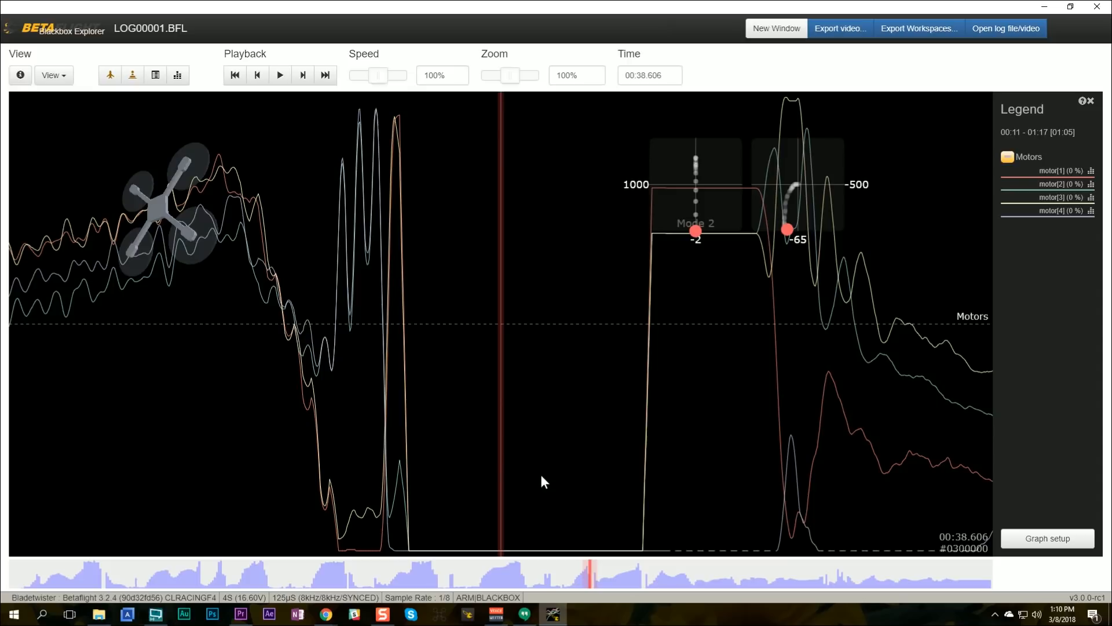
{"action": "mouse_move", "coordinate": [422, 457]}
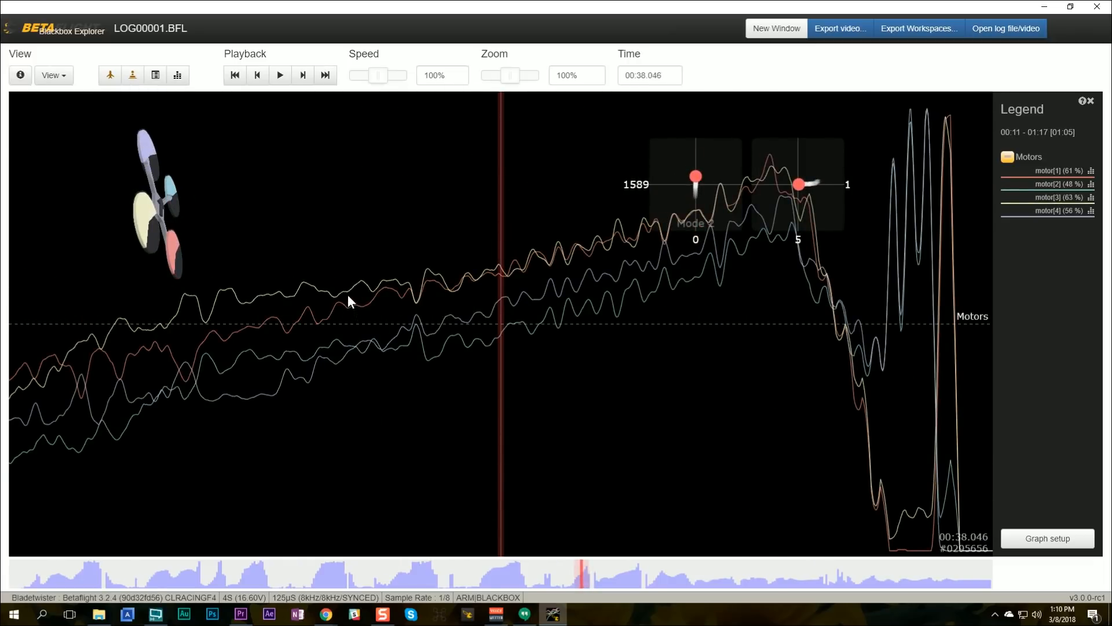
{"action": "mouse_move", "coordinate": [368, 293]}
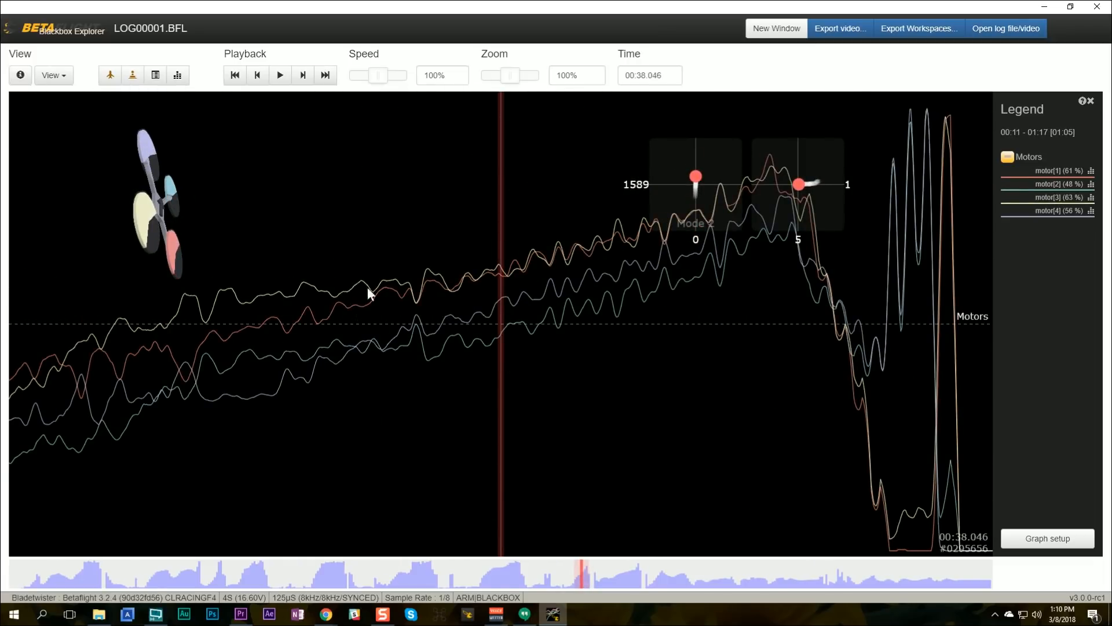
{"action": "mouse_move", "coordinate": [564, 276]}
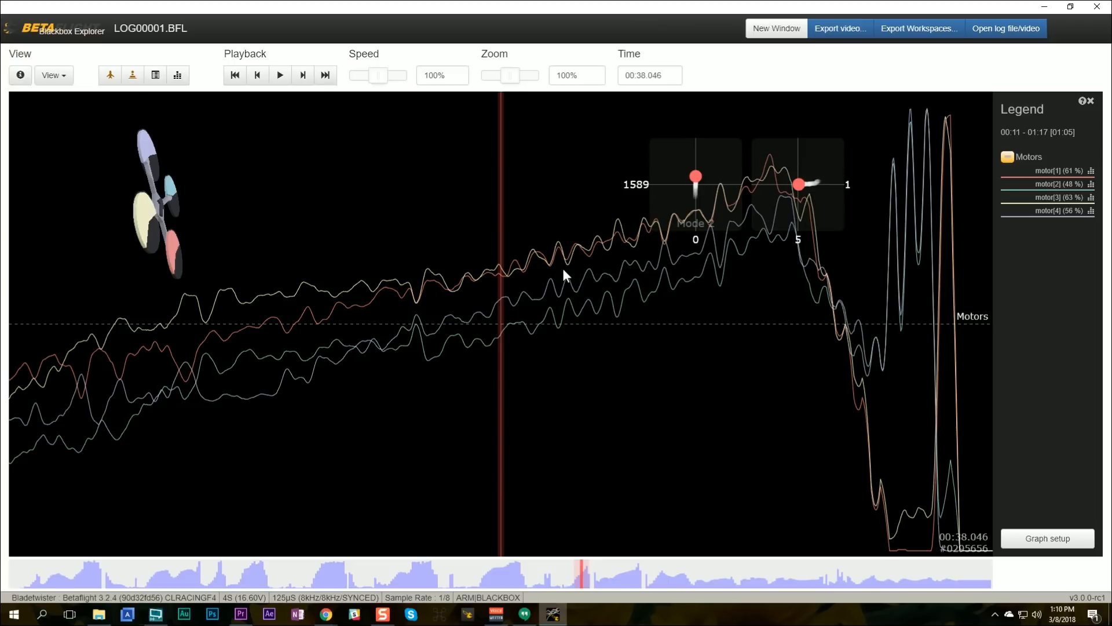
{"action": "mouse_move", "coordinate": [614, 298]}
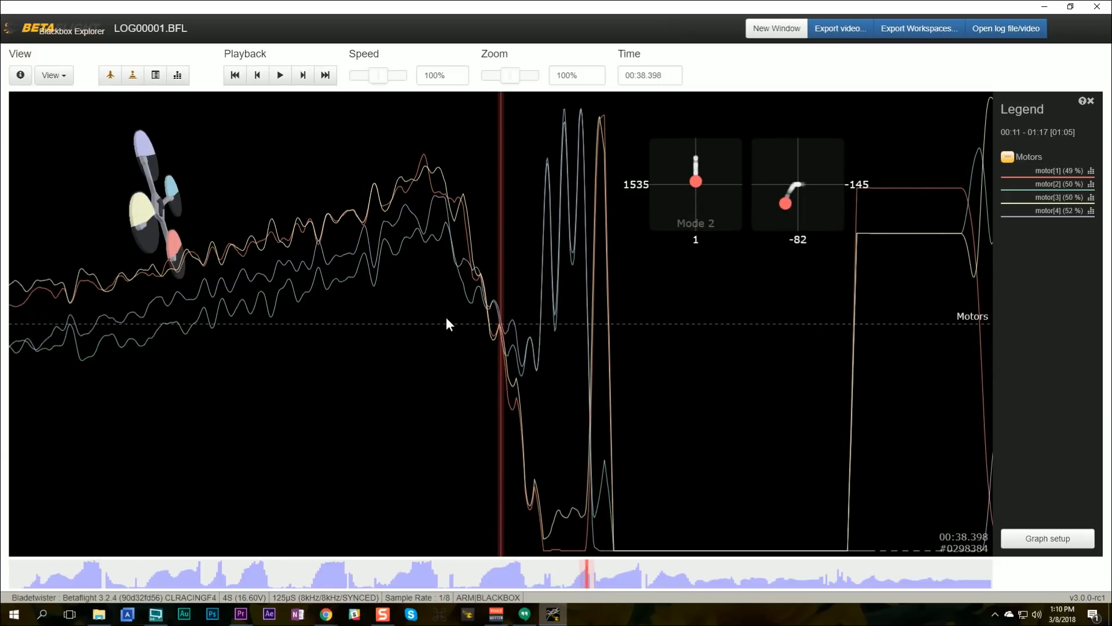
Step the playhead to about 38.6 s where all four motors drop to 0%
{"action": "left_click", "coordinate": [279, 75]}
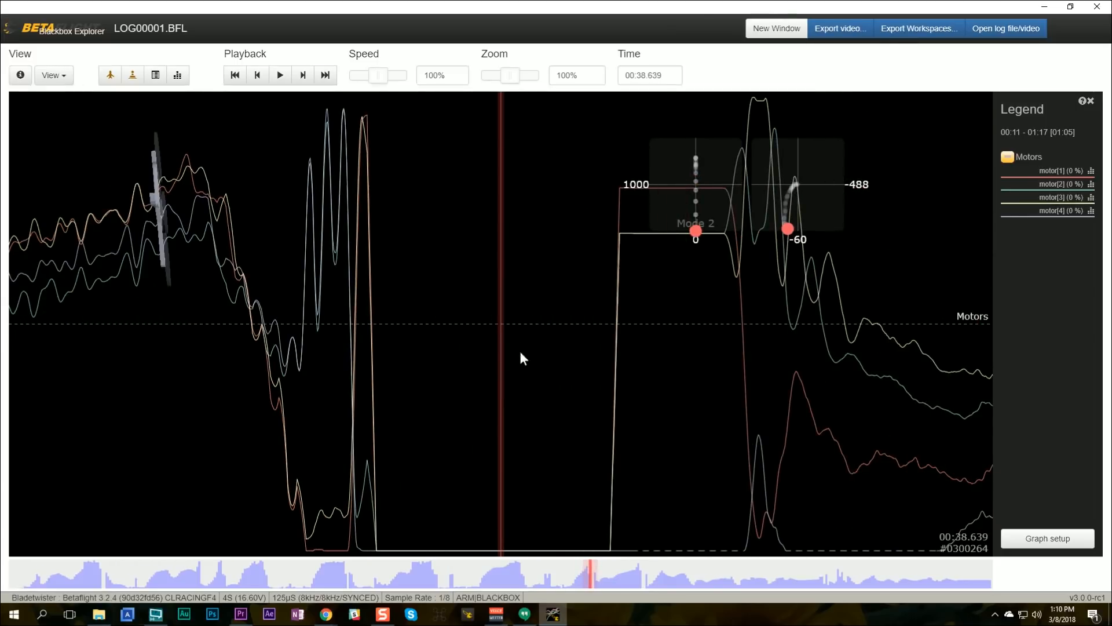
{"action": "mouse_move", "coordinate": [536, 554]}
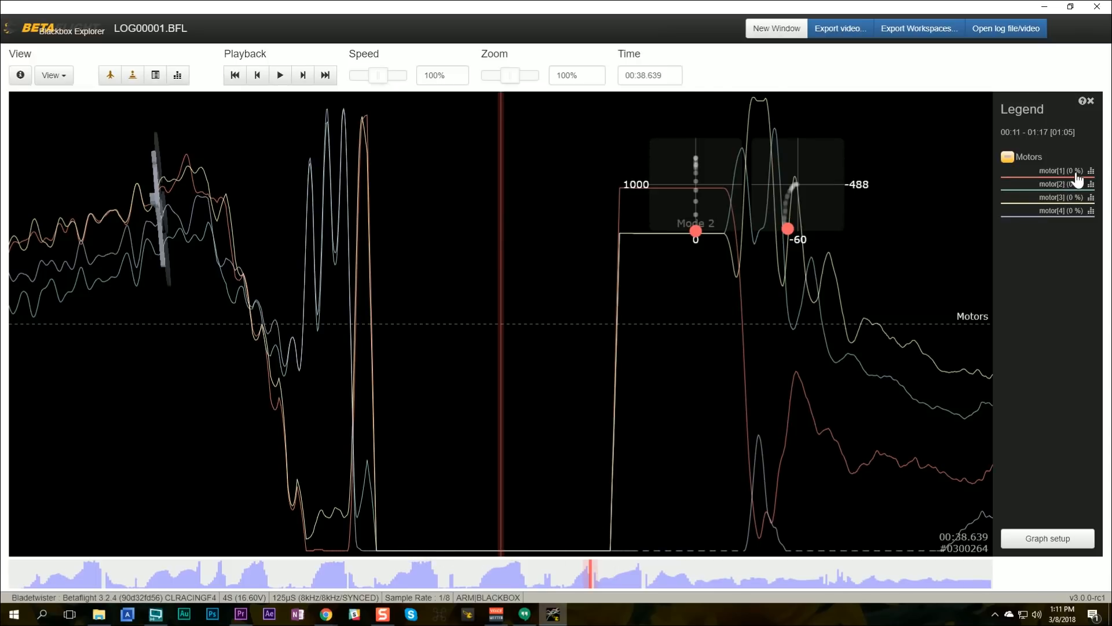
{"action": "mouse_move", "coordinate": [1042, 160]}
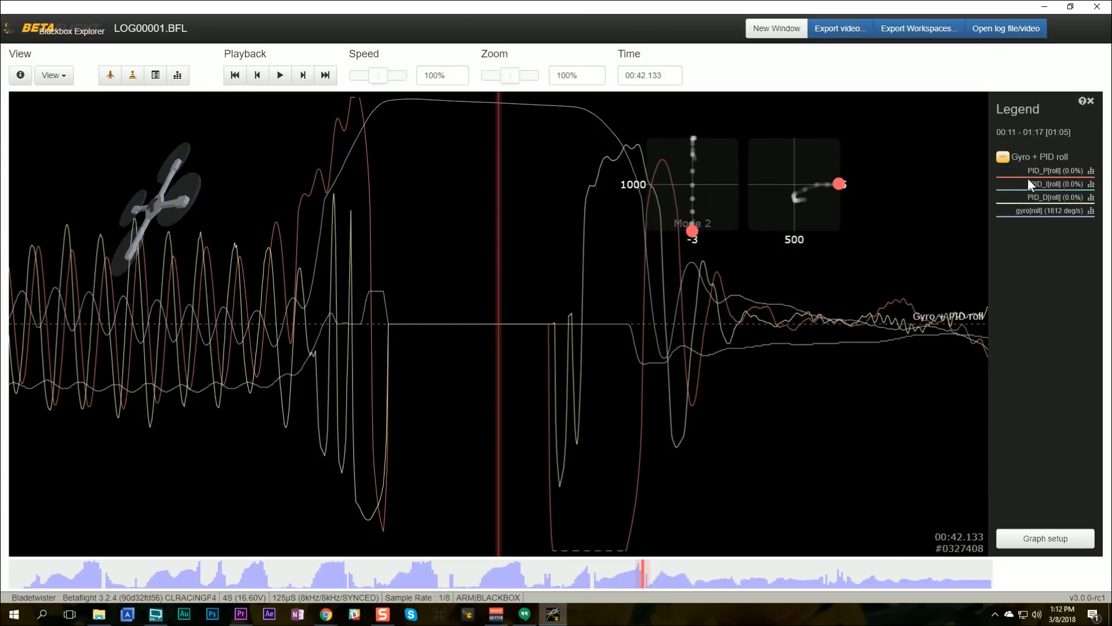
{"action": "mouse_move", "coordinate": [996, 208]}
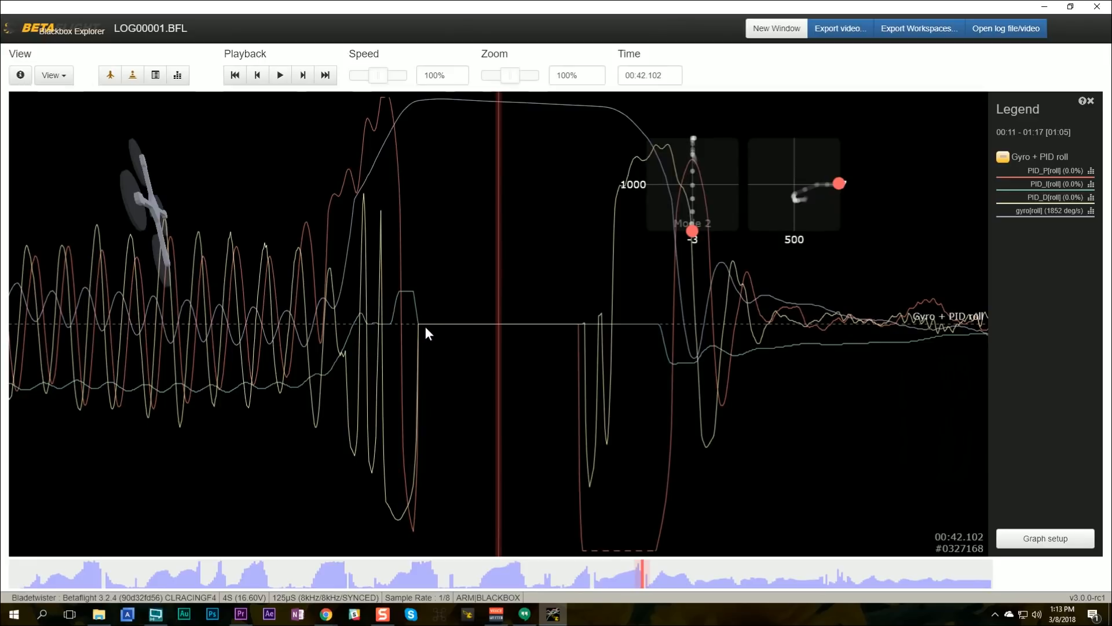
{"action": "mouse_move", "coordinate": [1038, 176]}
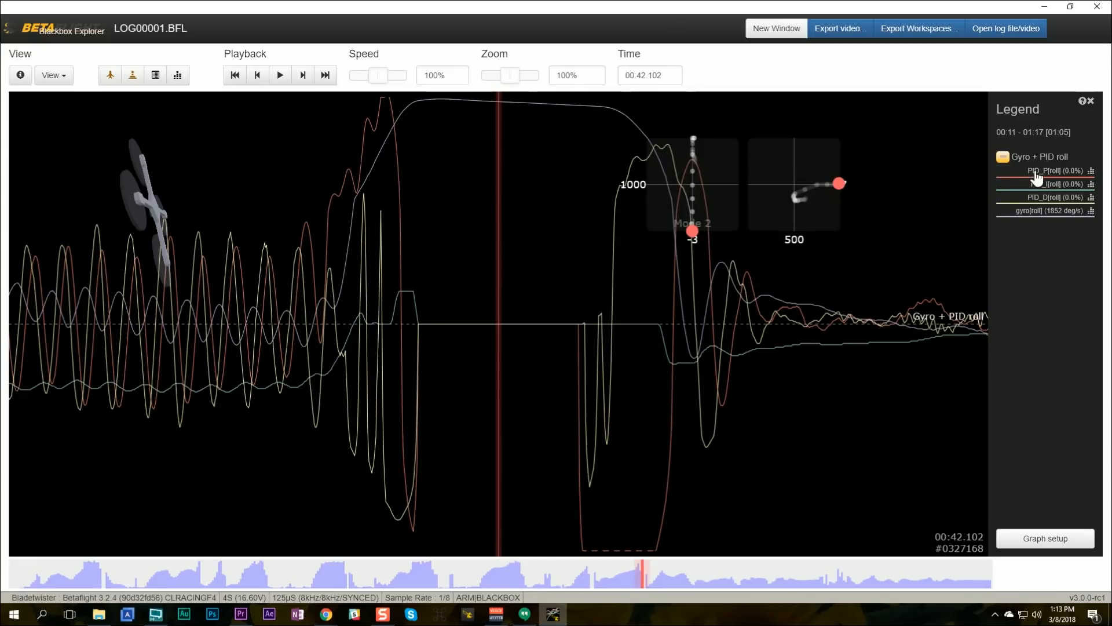
{"action": "mouse_move", "coordinate": [431, 330]}
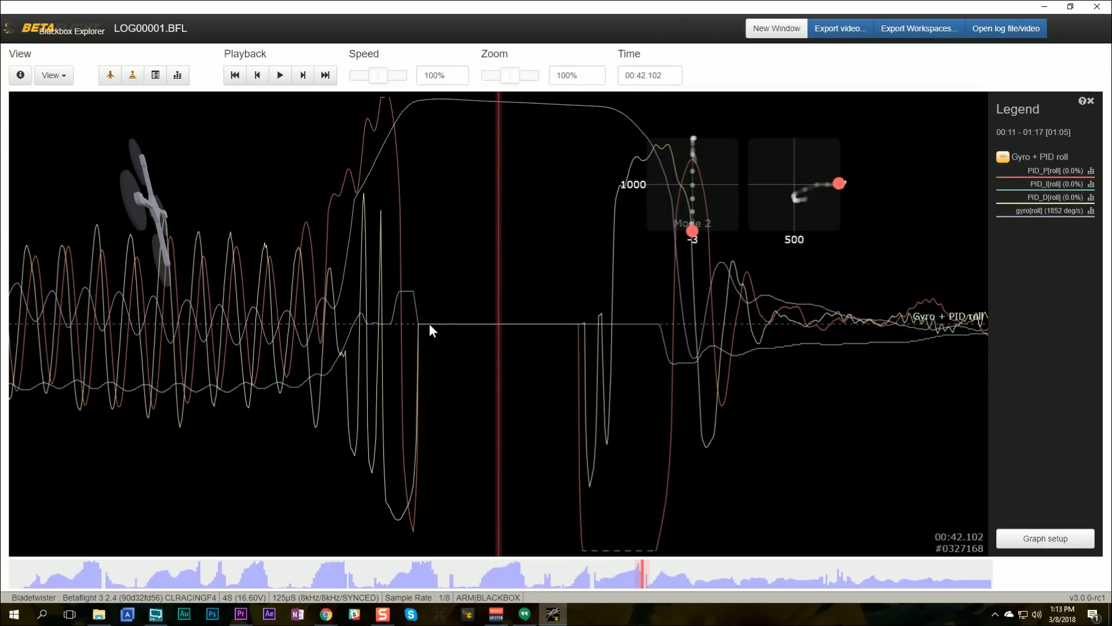
{"action": "mouse_move", "coordinate": [541, 332]}
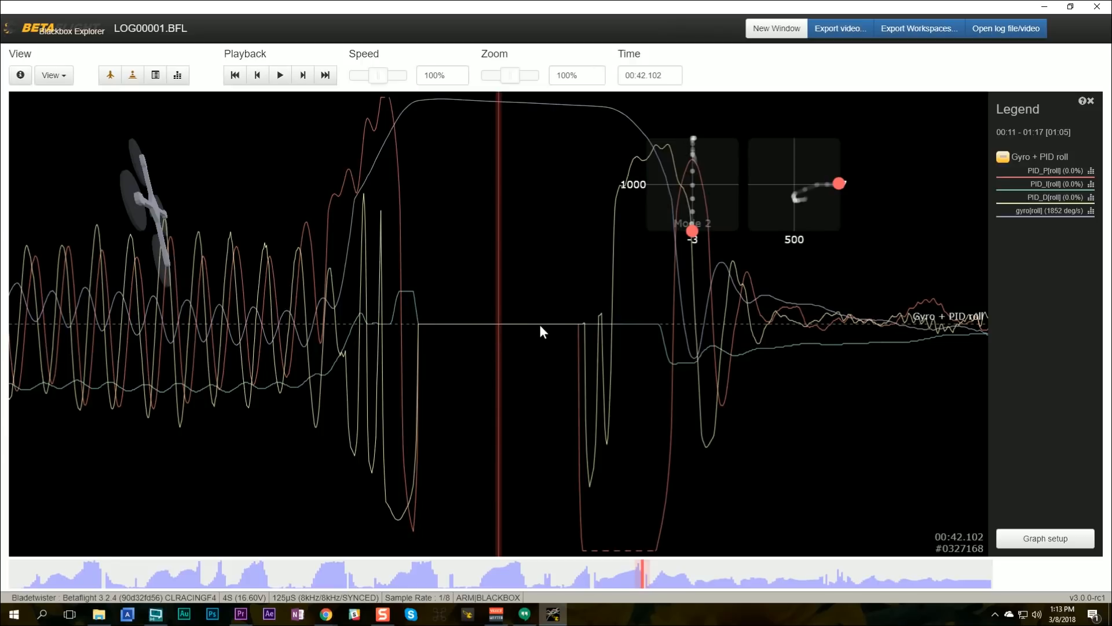
{"action": "mouse_move", "coordinate": [637, 340]}
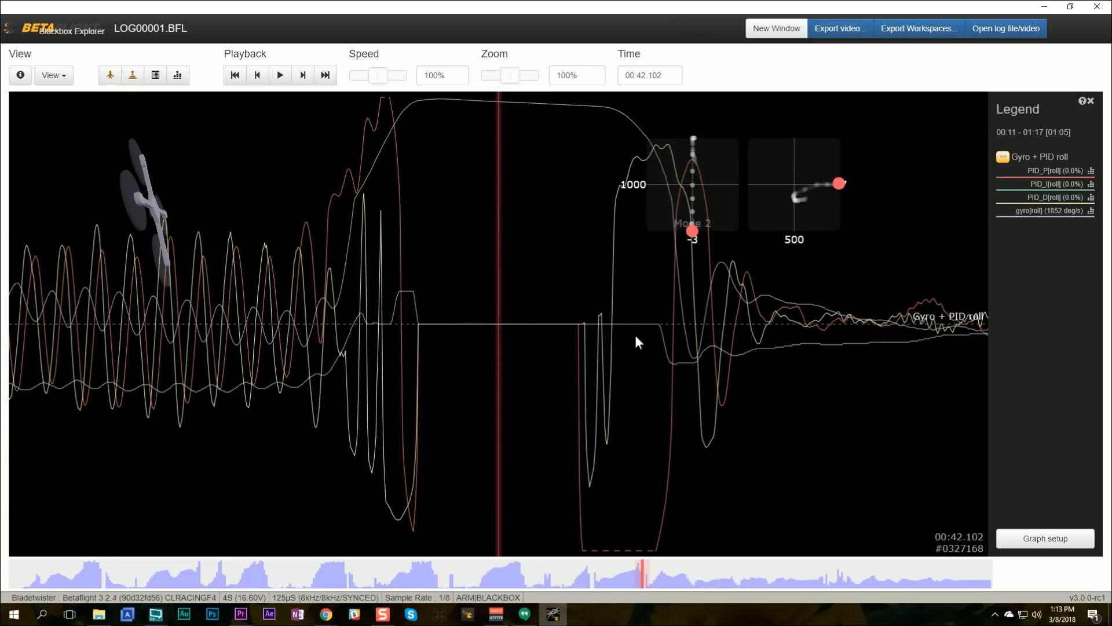
{"action": "mouse_move", "coordinate": [731, 299]}
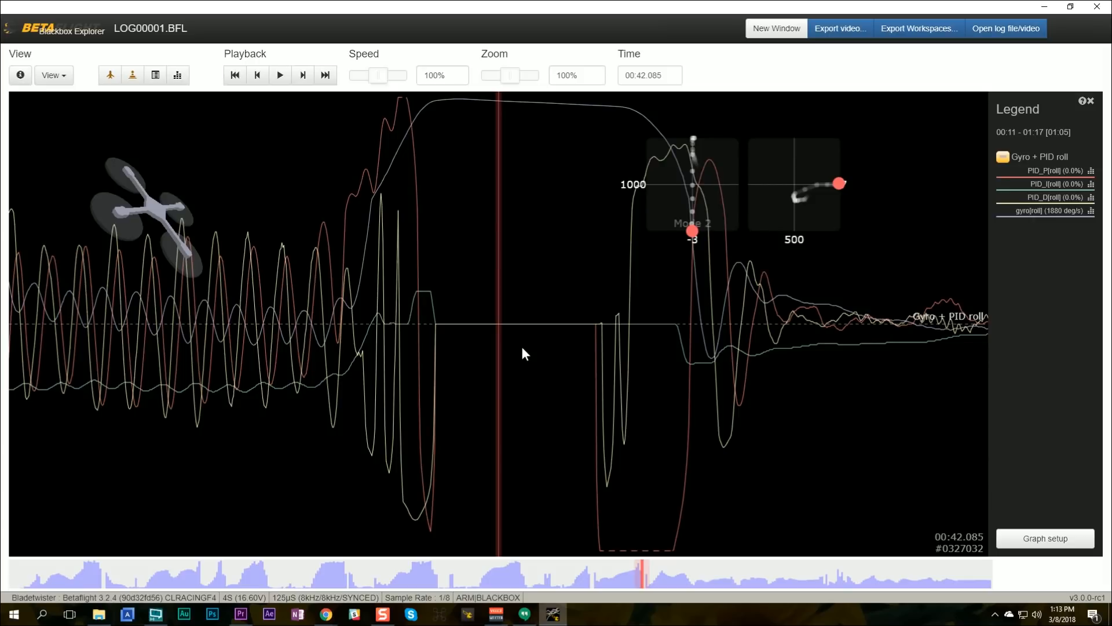
Return the playhead to an early point in the flight, about 6 s in
{"action": "left_click", "coordinate": [12, 571]}
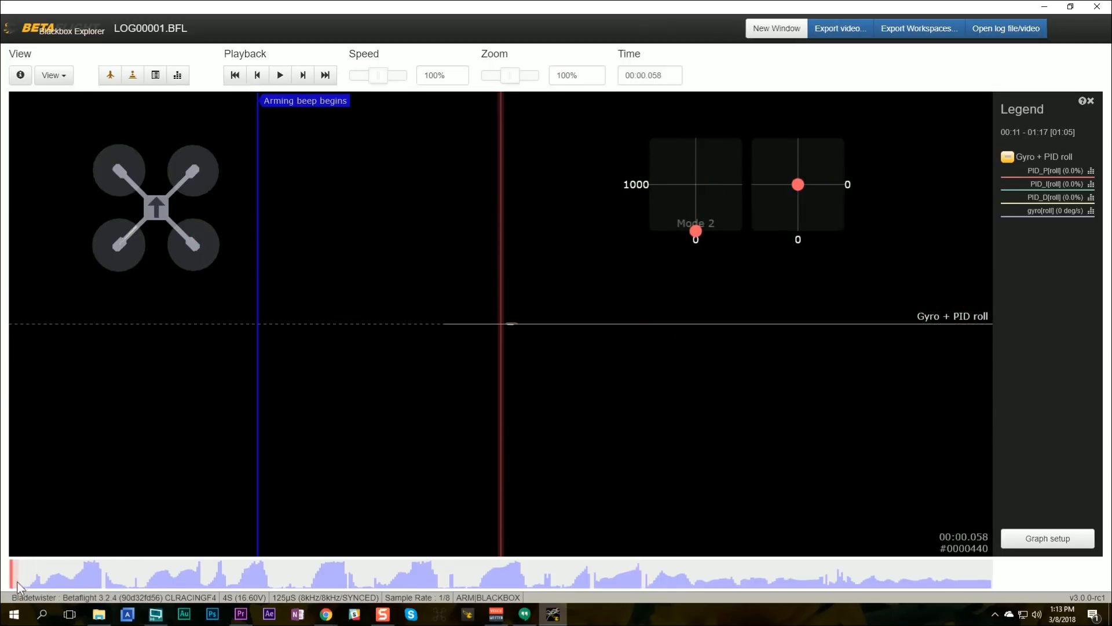
{"action": "left_click", "coordinate": [280, 76]}
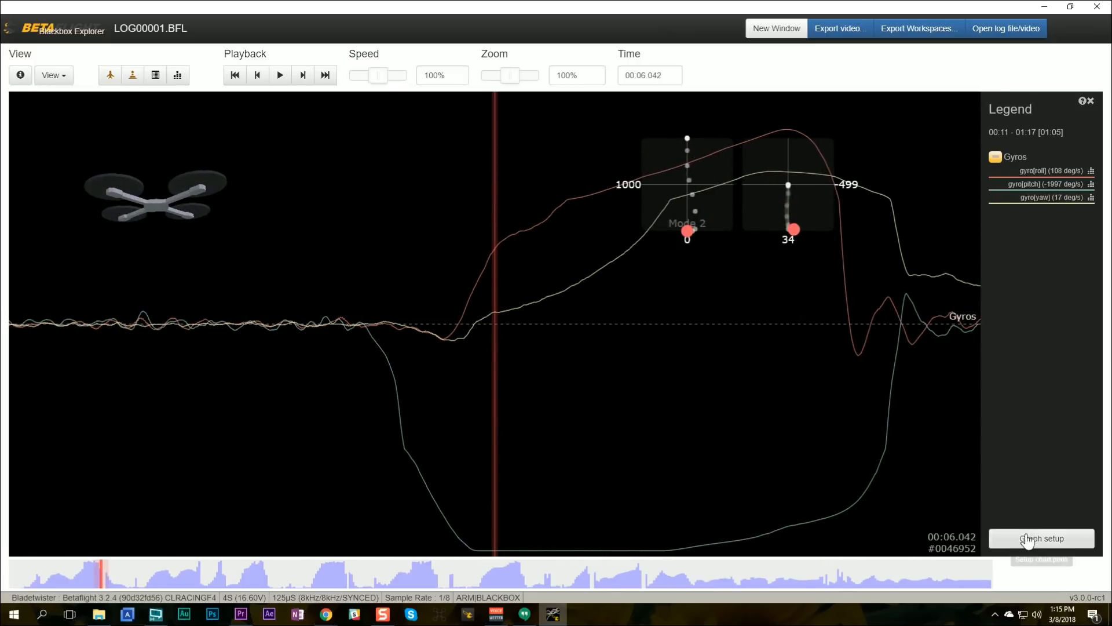
Add a Motors graph beneath the Gyros graph in Graph setup and save the layout
{"action": "left_click", "coordinate": [1040, 537]}
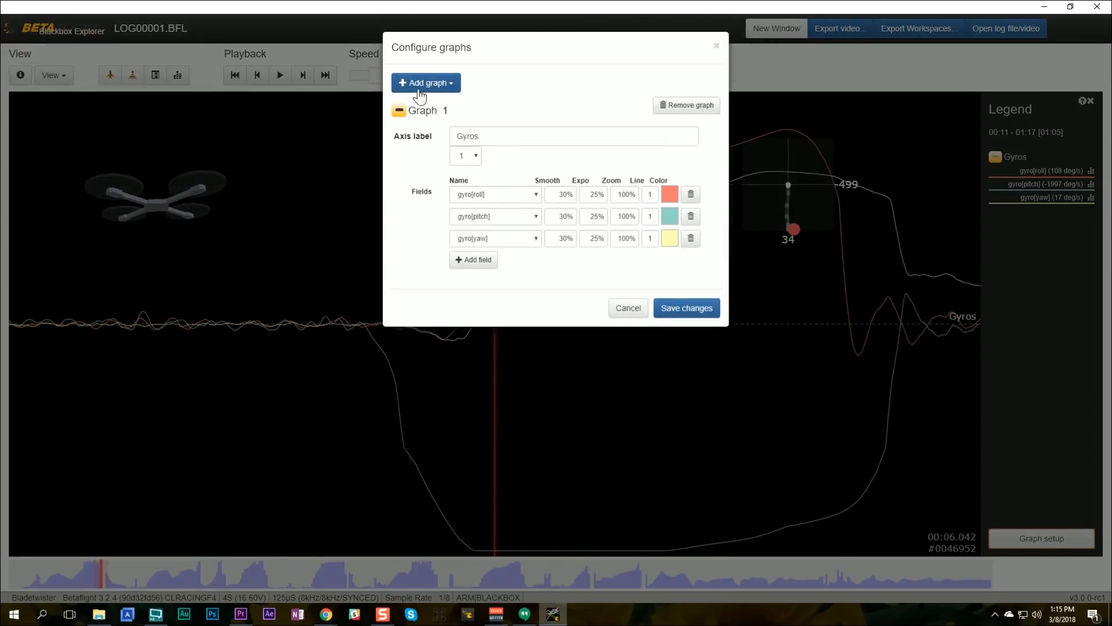
{"action": "left_click", "coordinate": [425, 82]}
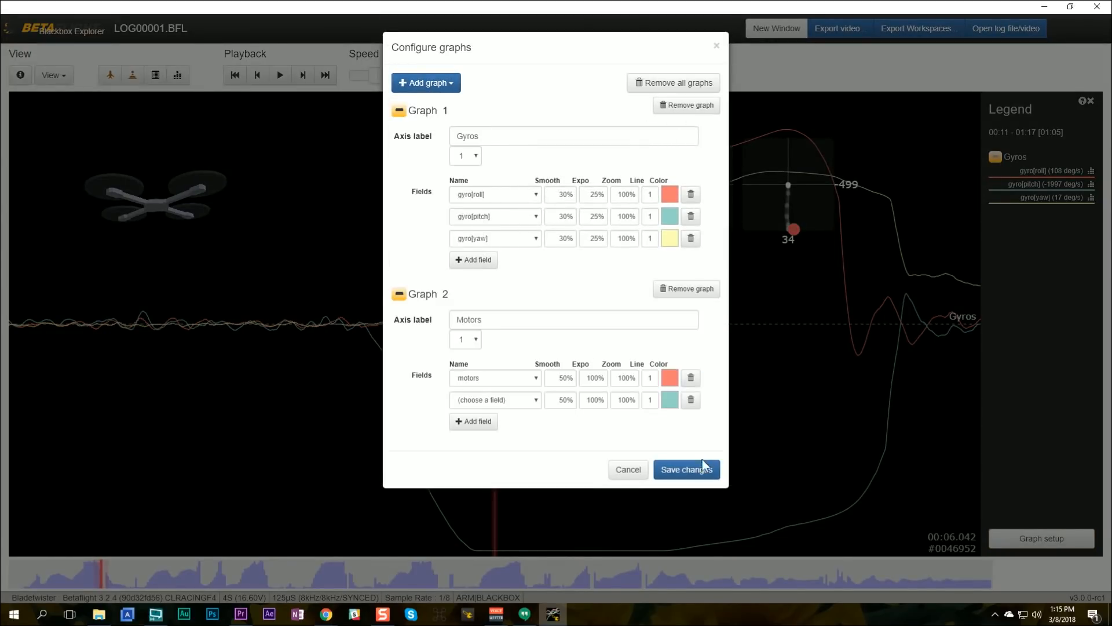
{"action": "left_click", "coordinate": [685, 469]}
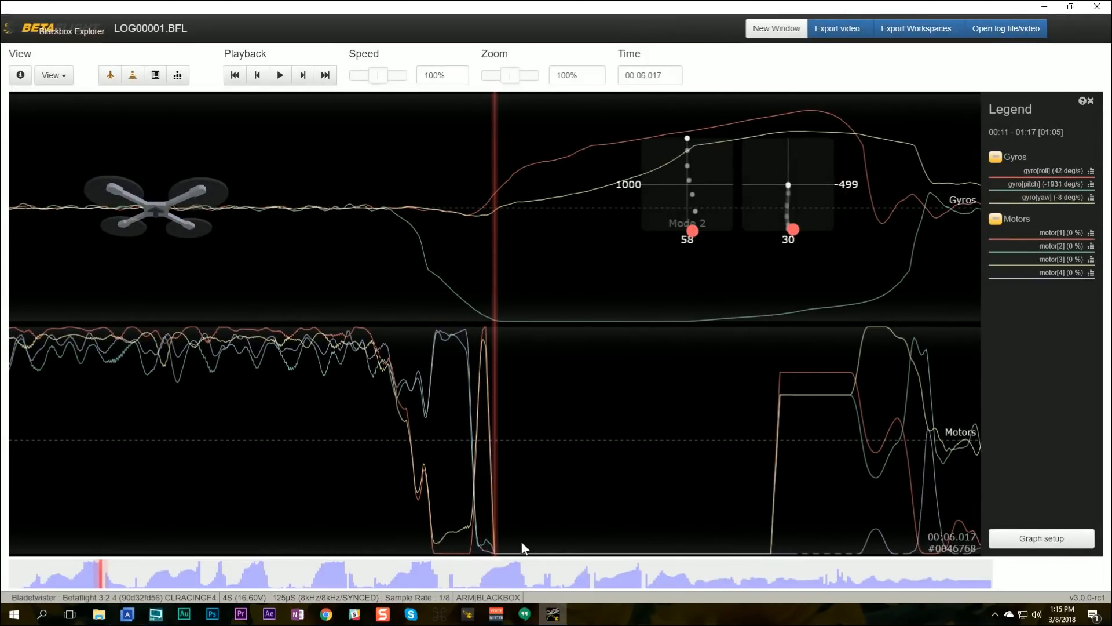
{"action": "mouse_move", "coordinate": [512, 326]}
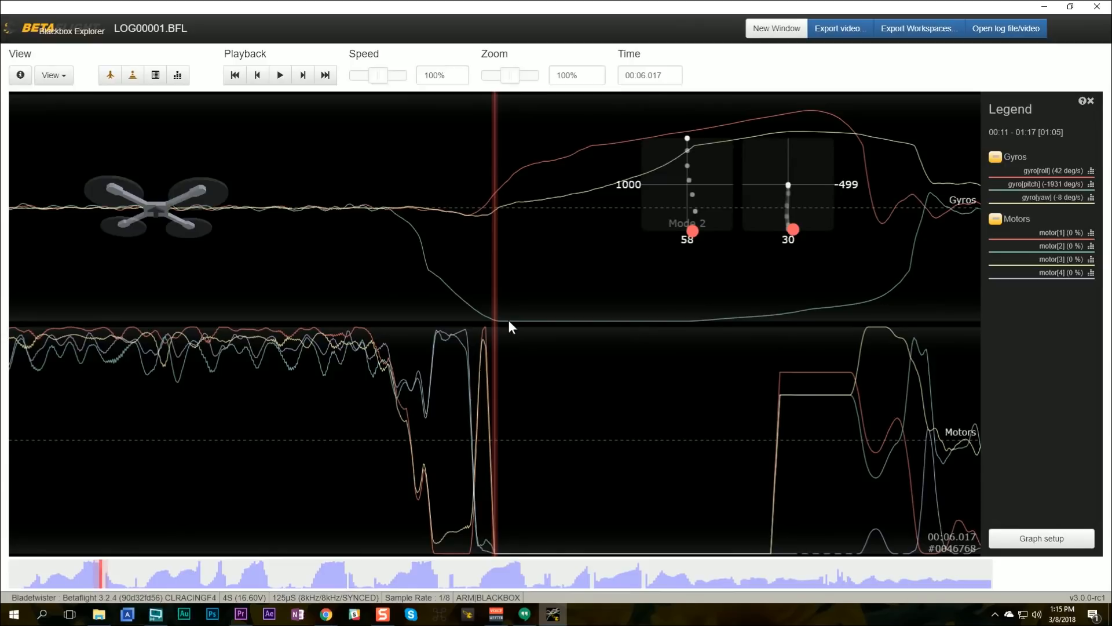
{"action": "mouse_move", "coordinate": [540, 334]}
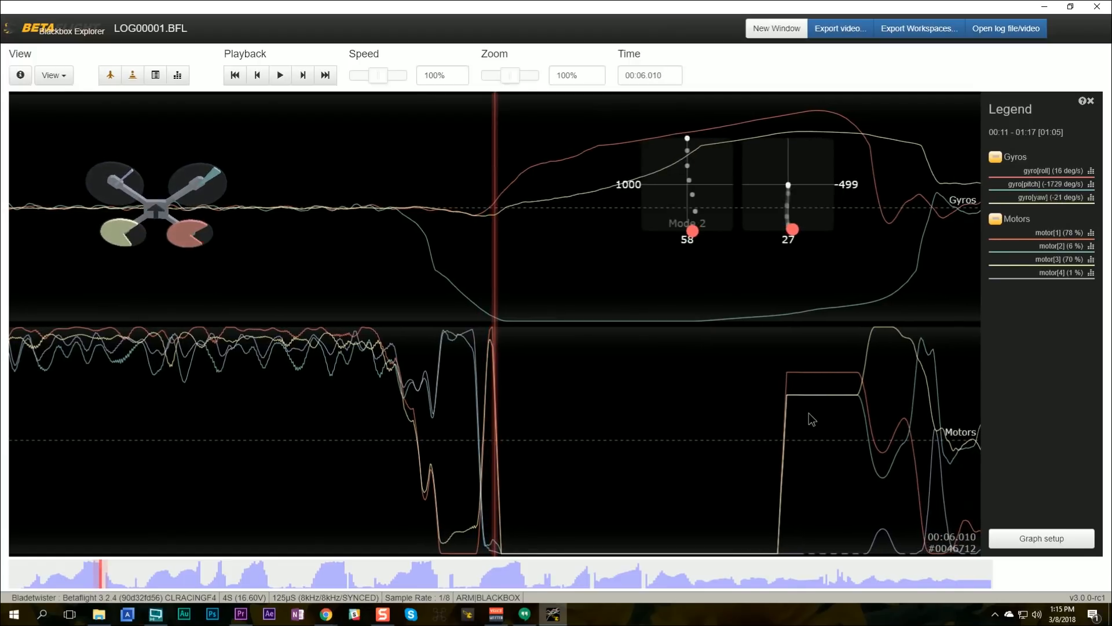
Nudge the playhead back and forth around the flip-out to inspect the gyro and motor traces
{"action": "left_click", "coordinate": [302, 74]}
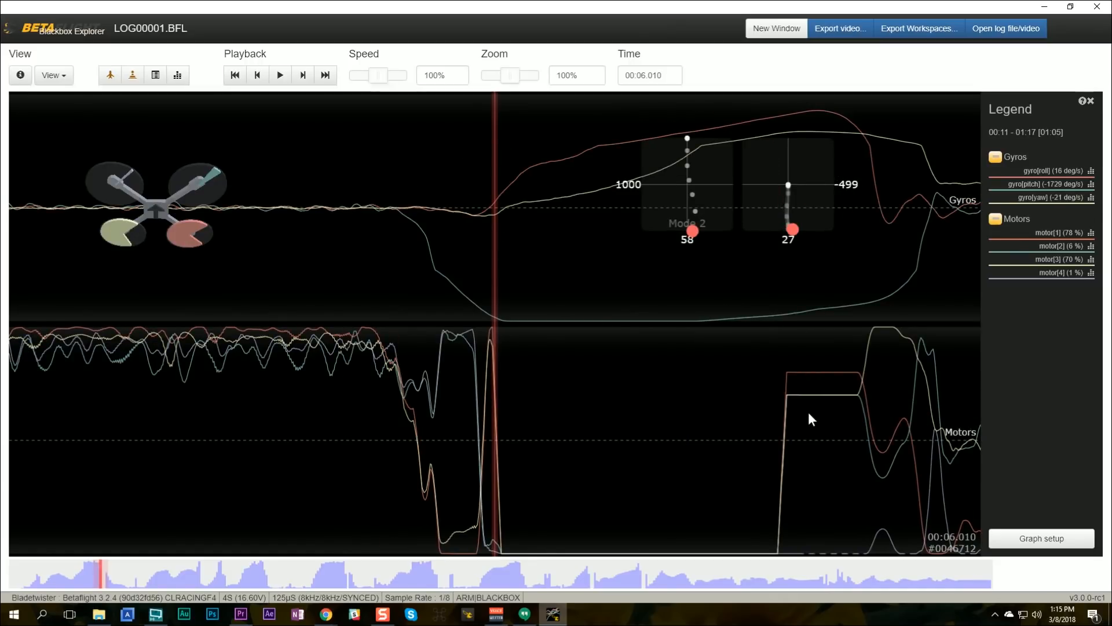
{"action": "left_click", "coordinate": [279, 75]}
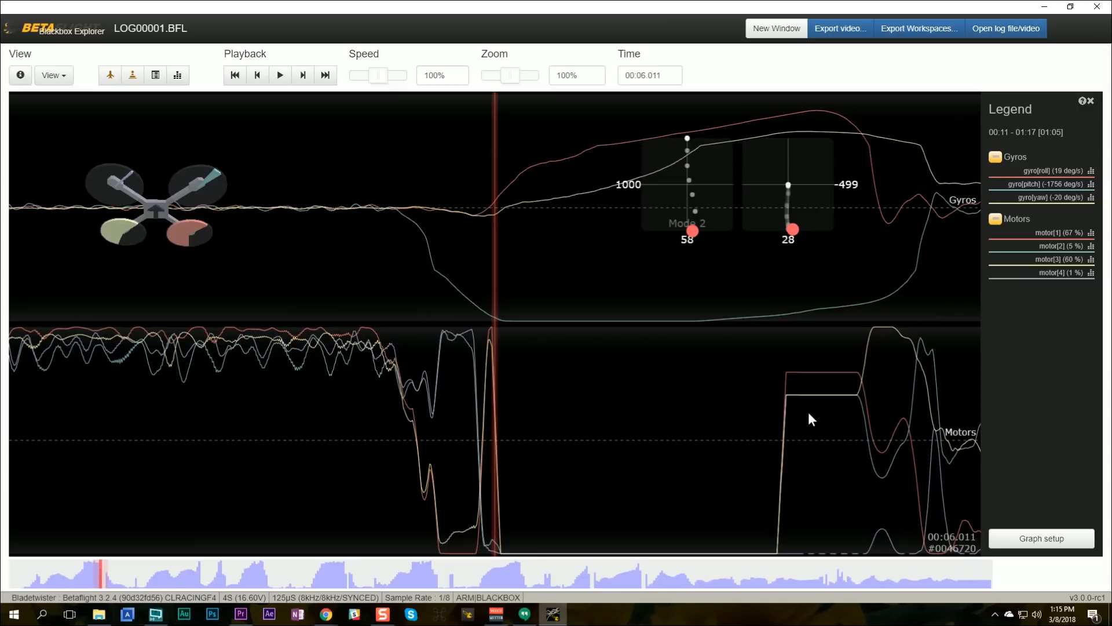
{"action": "left_click", "coordinate": [303, 75]}
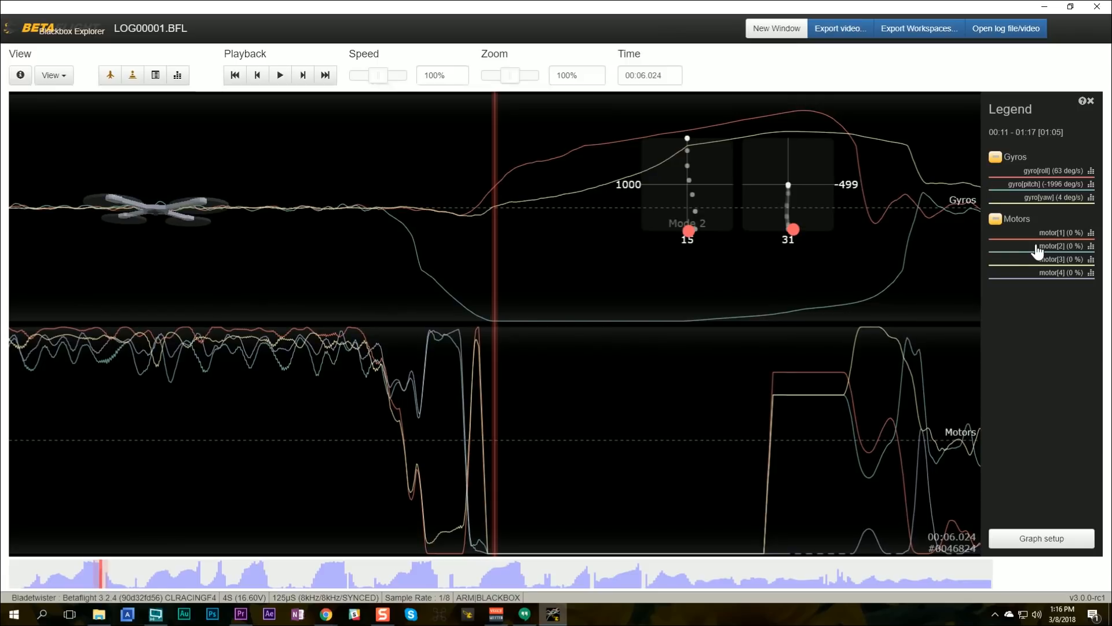
{"action": "left_click", "coordinate": [279, 74]}
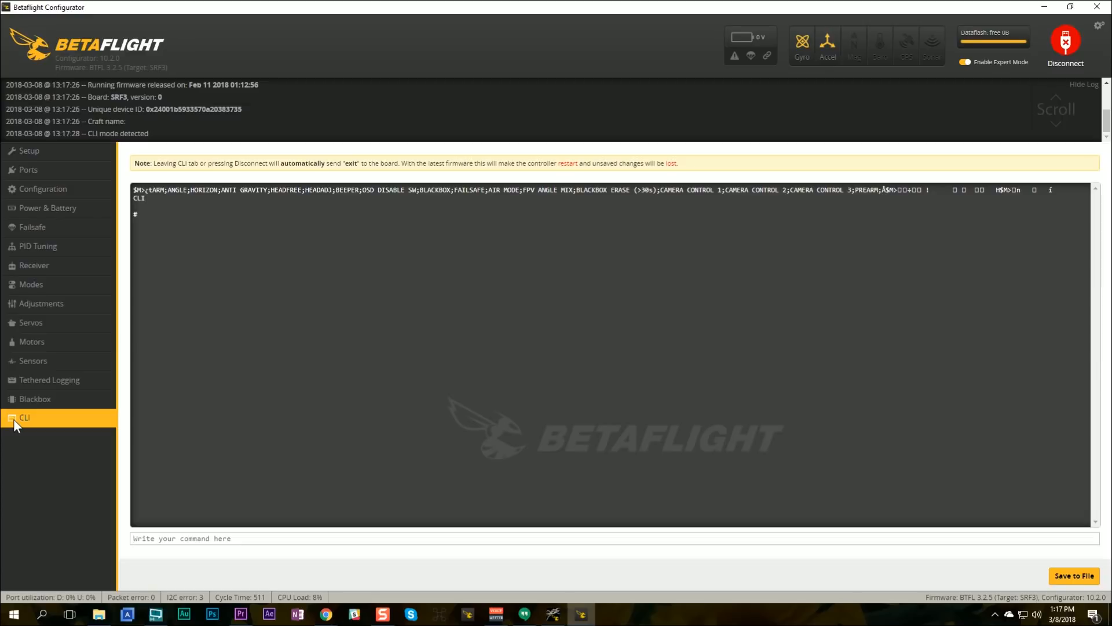
Run 'get' in the CLI and browse the settings dump
{"action": "type", "text": "get"}
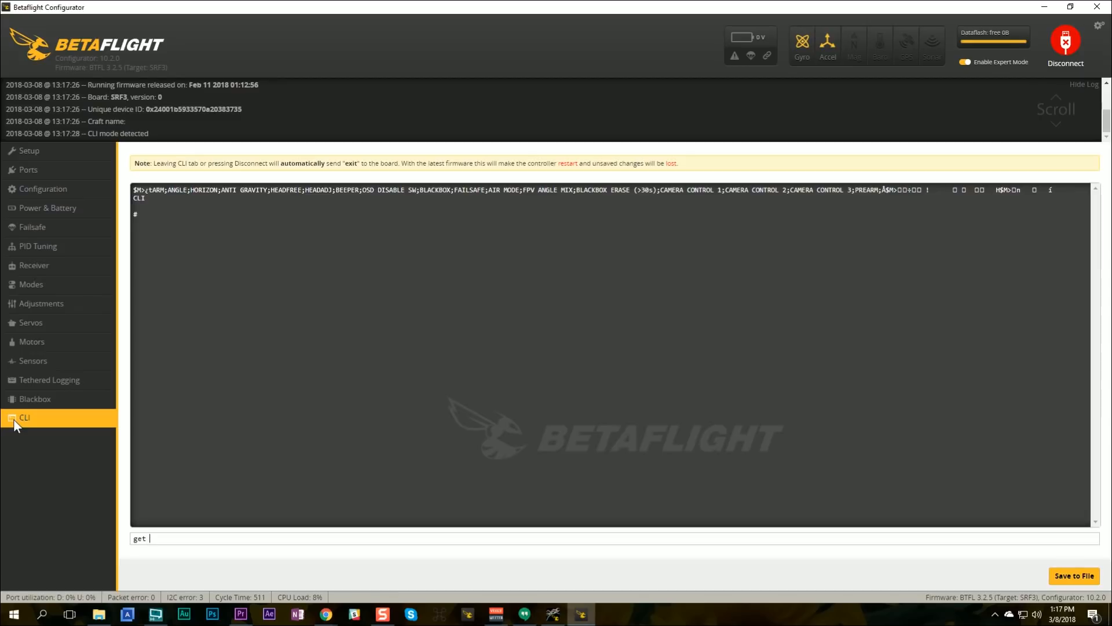
{"action": "key", "text": "enter"}
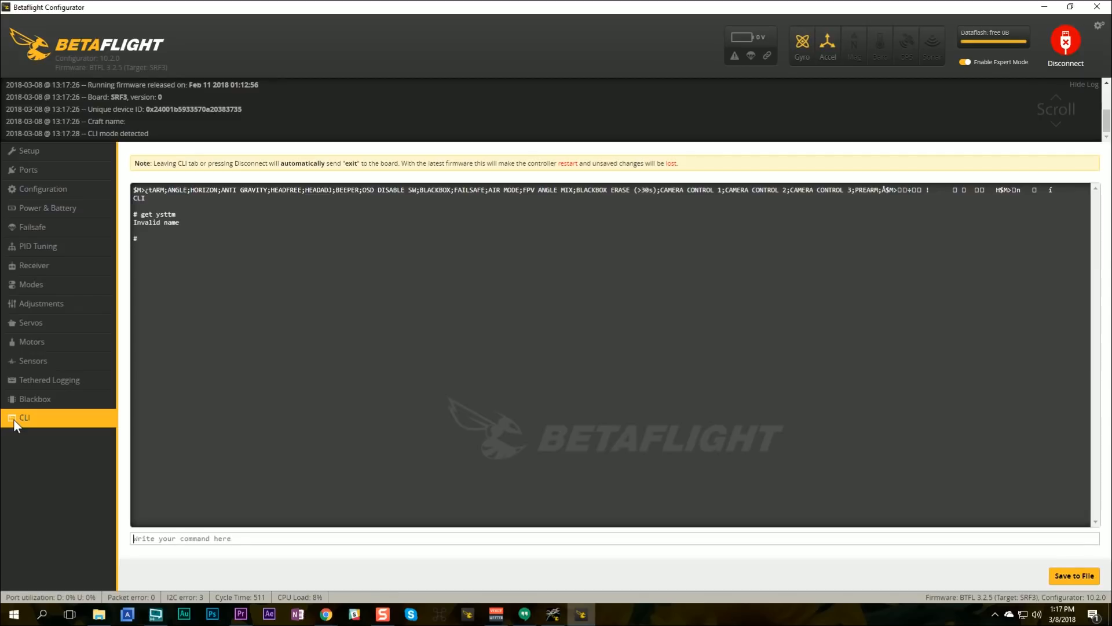
{"action": "type", "text": "get"}
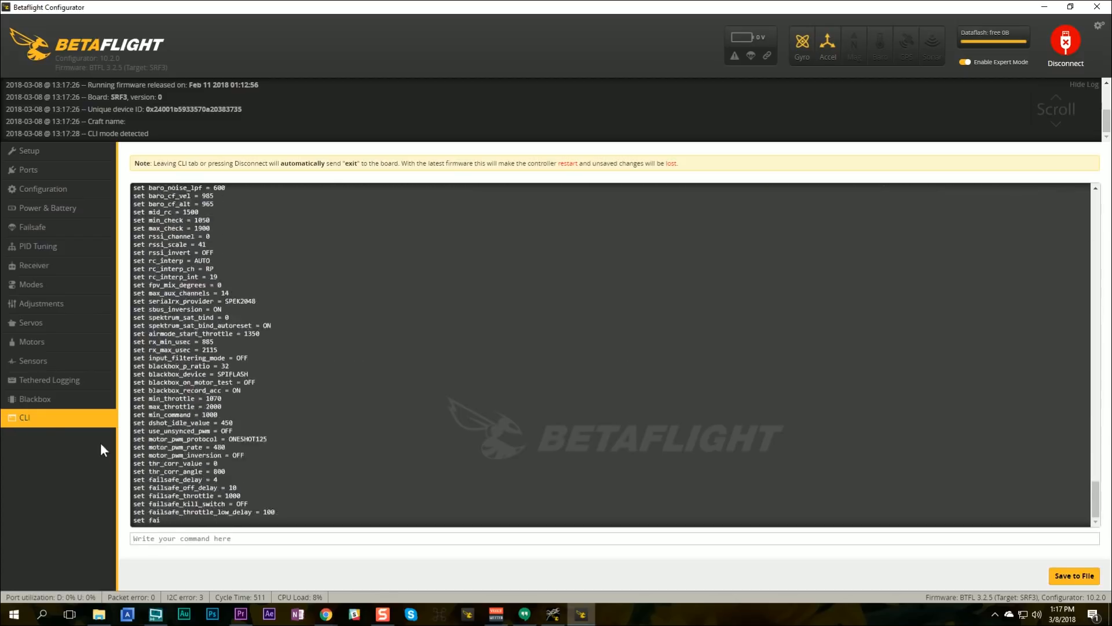
{"action": "scroll", "scroll_direction": "up", "scroll_amount": 3}
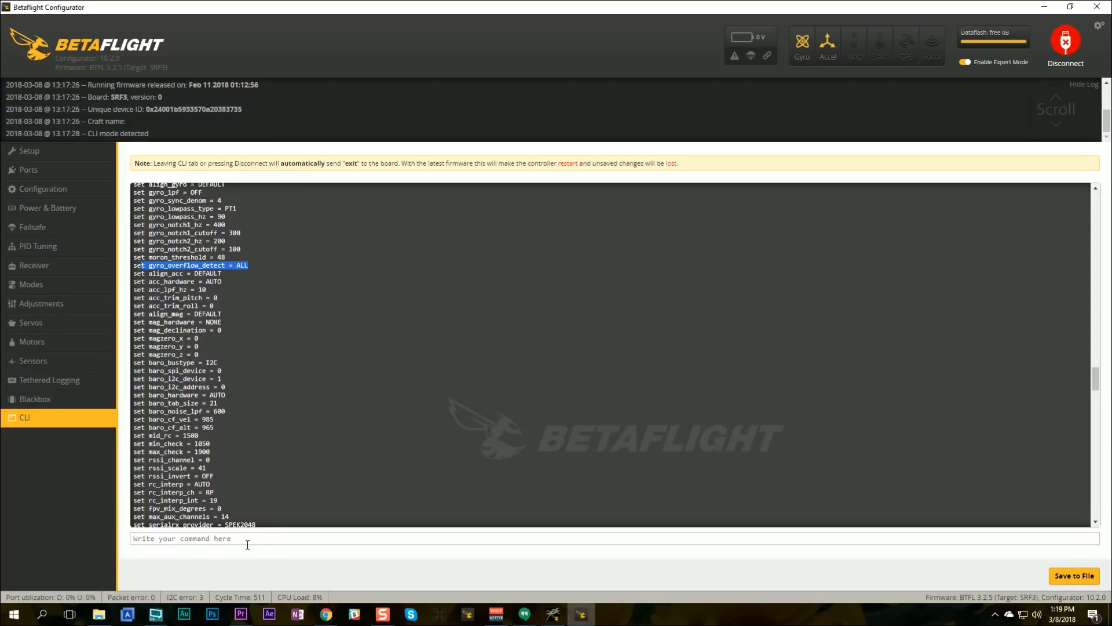
Query gyro_overflow_detect, returning ALL with allowed values OFF, YAW, ALL
{"action": "type", "text": "get"}
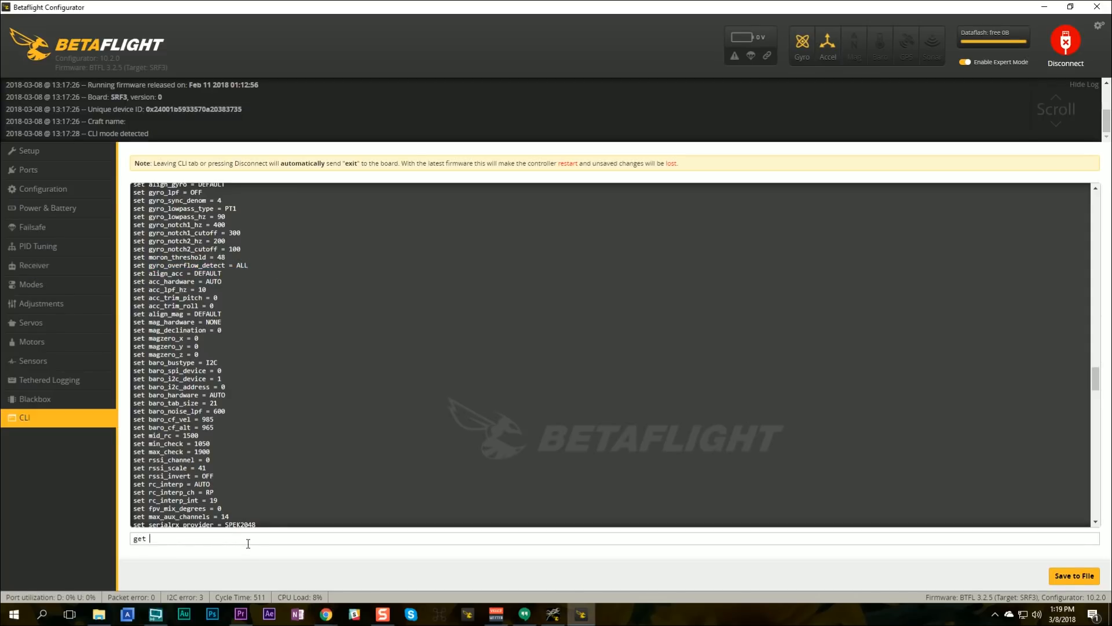
{"action": "type", "text": "gyro_overflow_d"}
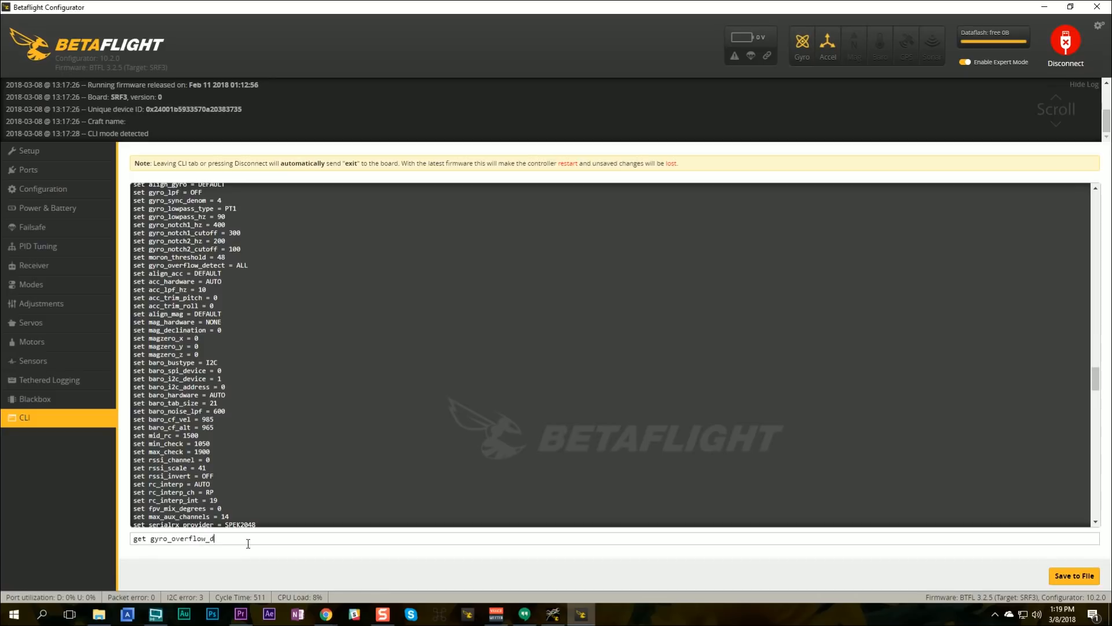
{"action": "key", "text": "enter"}
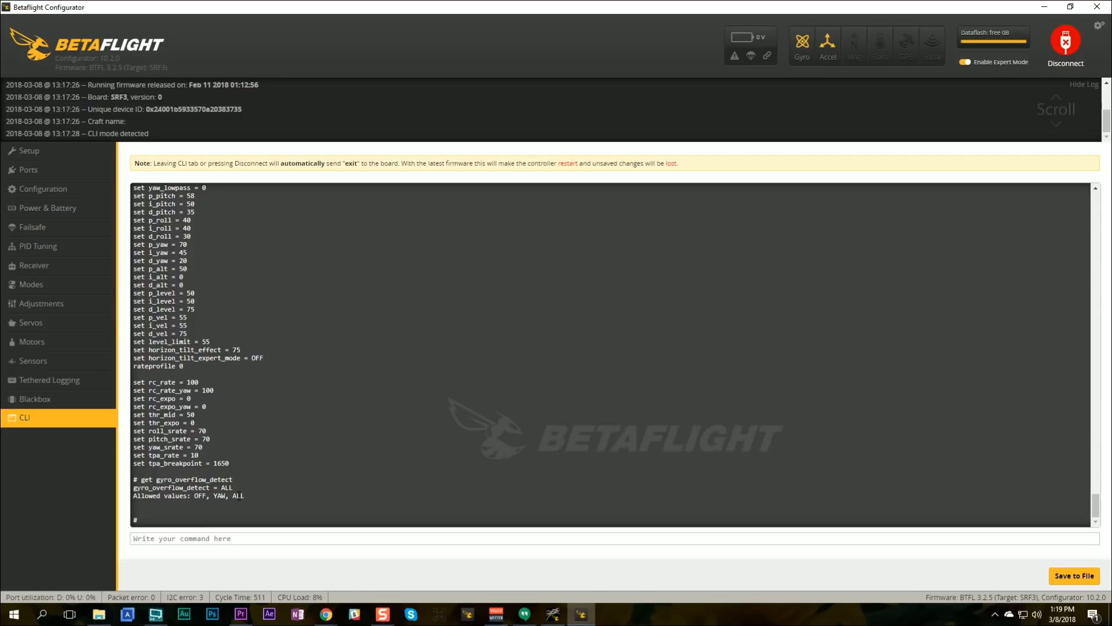
Set gyro_overflow_detect to YAW in the CLI
{"action": "type", "text": "set"}
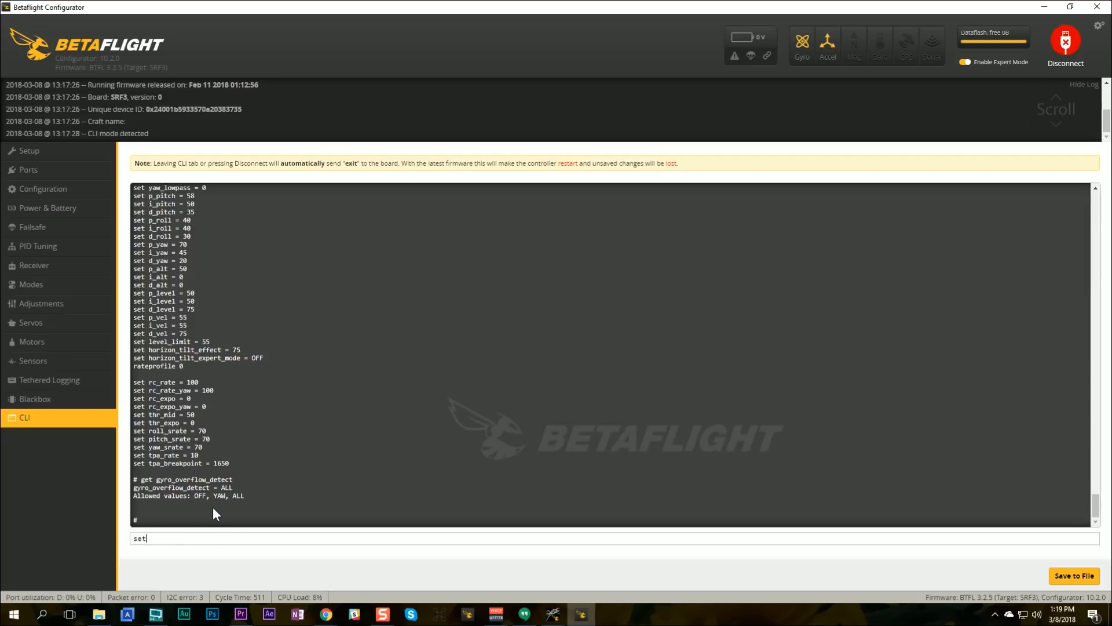
{"action": "type", "text": "gyro_overfl"}
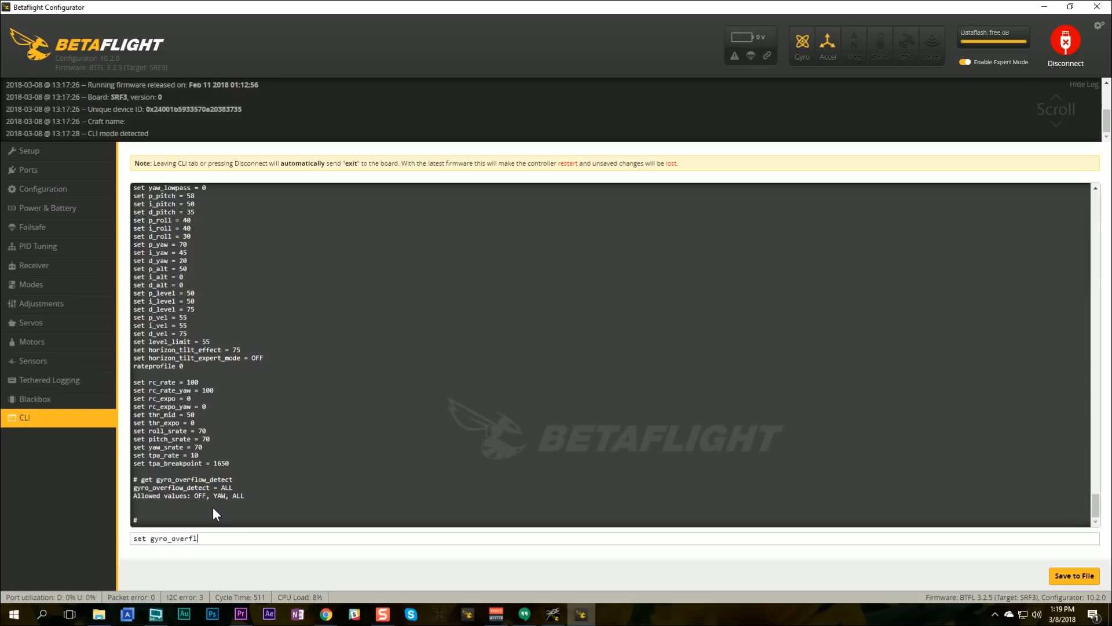
{"action": "type", "text": "ow_detect="}
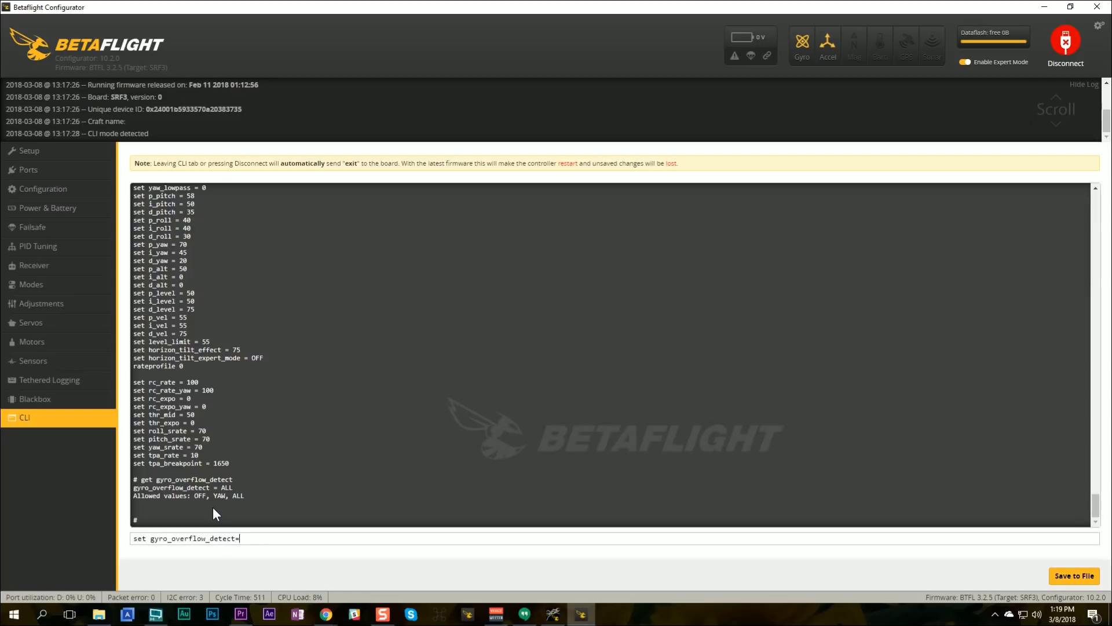
{"action": "key", "text": "enter"}
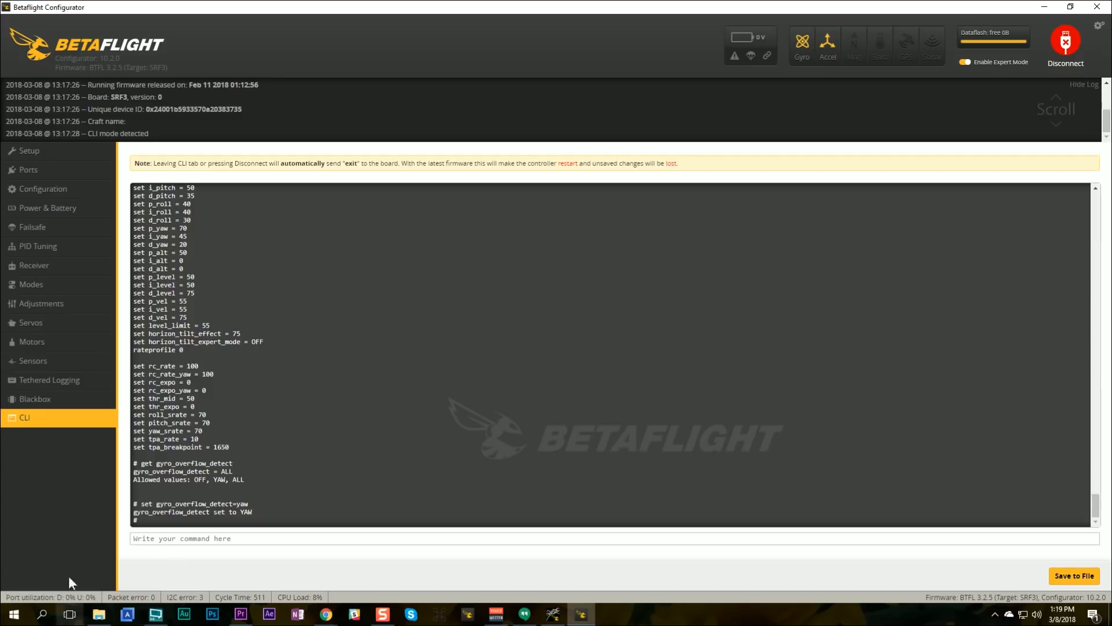
Set gyro_overflow_detect to OFF in the CLI
{"action": "type", "text": "set"}
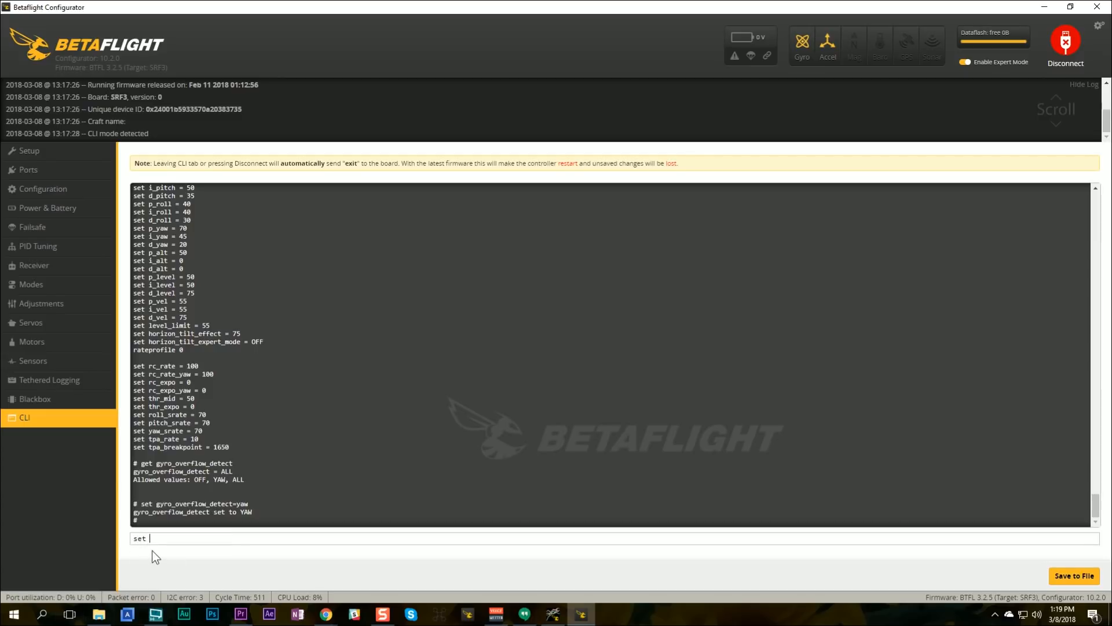
{"action": "type", "text": "gyro_1"}
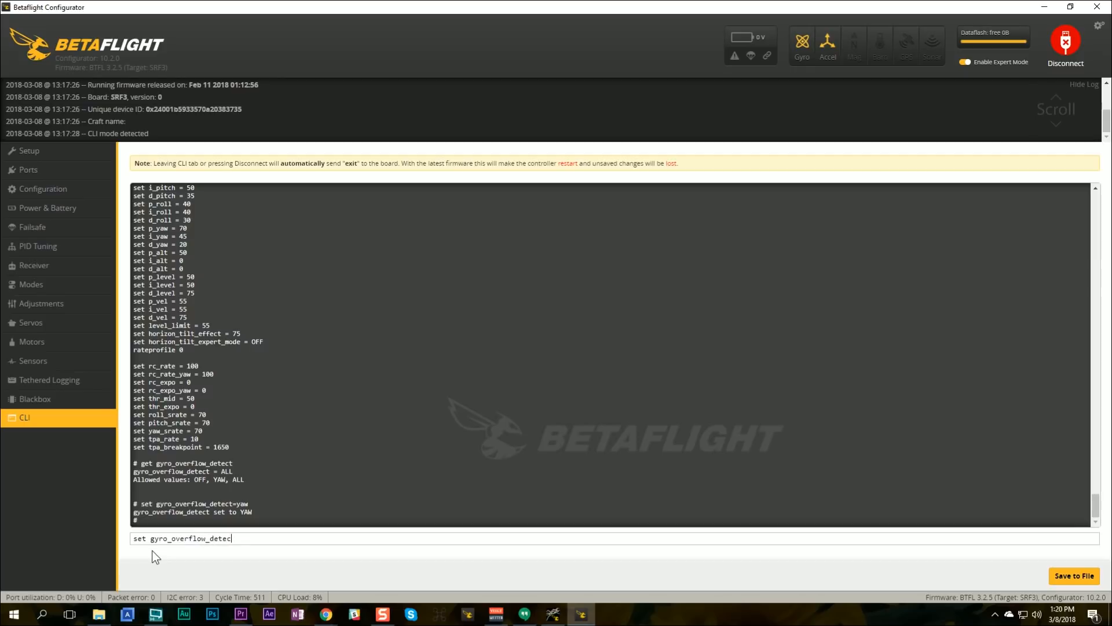
{"action": "key", "text": "enter"}
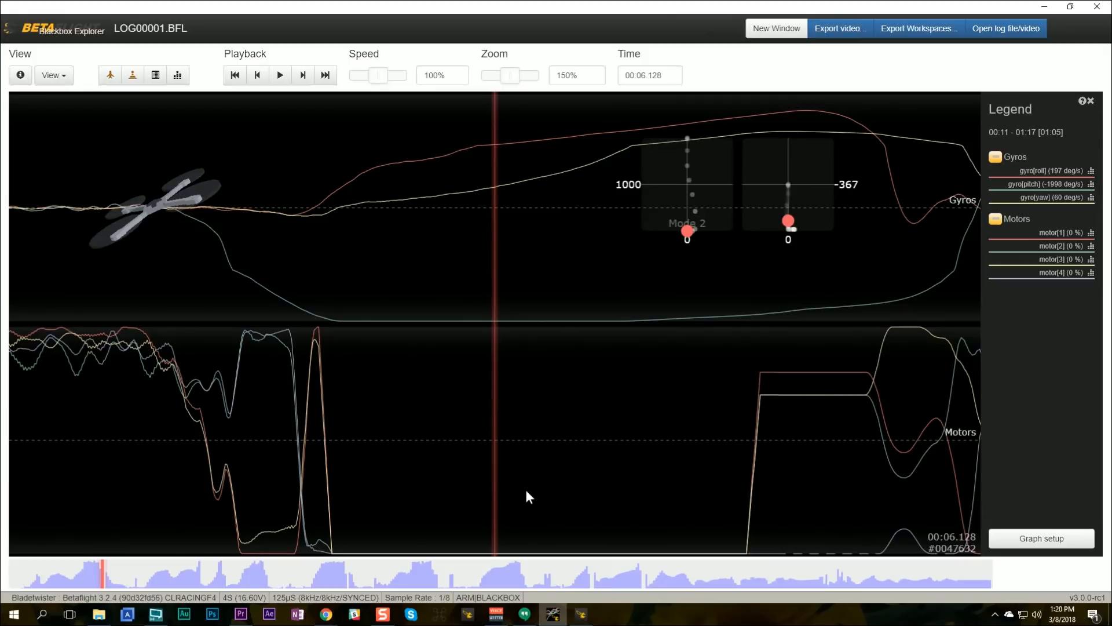
{"action": "mouse_move", "coordinate": [649, 418]}
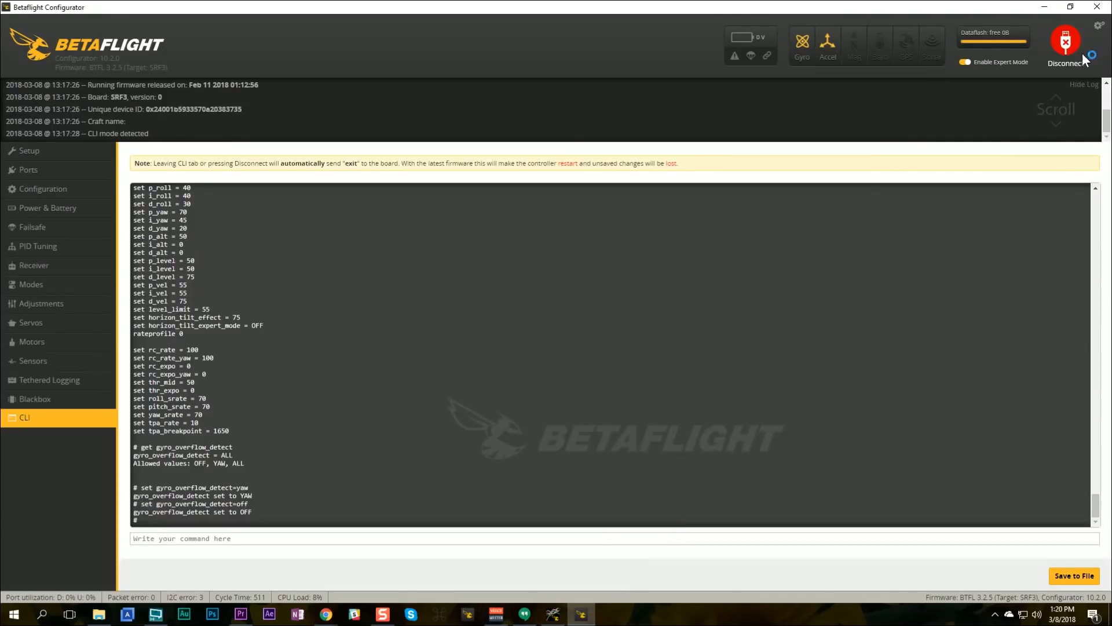
Reconnect to the flight controller, review Receiver channels and PID Tuning rates, then return to Blackbox Explorer
{"action": "left_click", "coordinate": [1064, 41]}
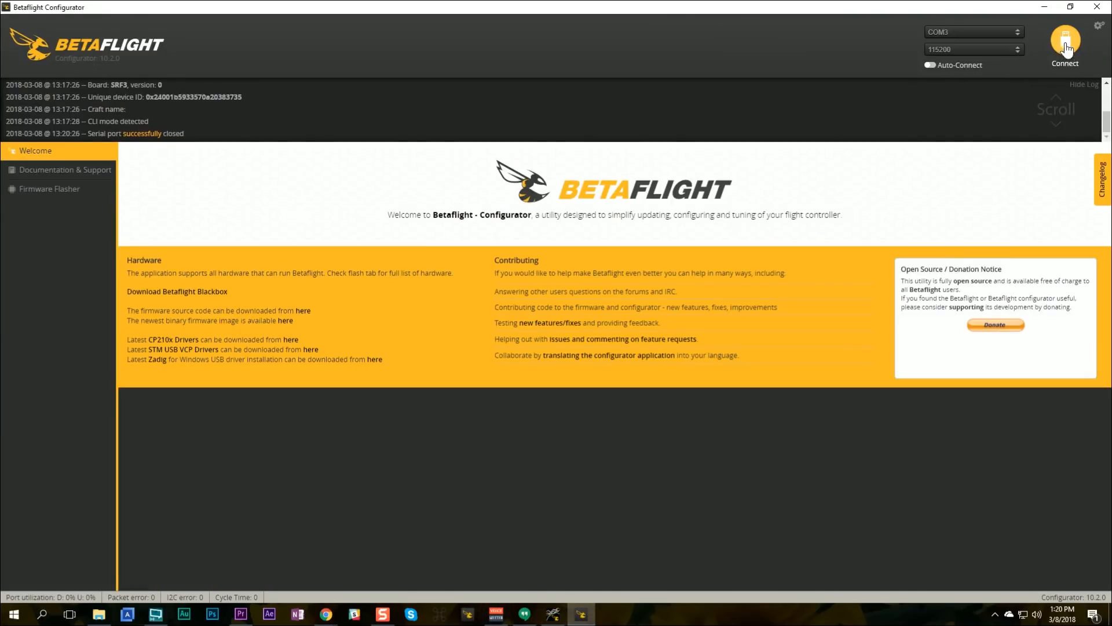
{"action": "left_click", "coordinate": [1064, 40]}
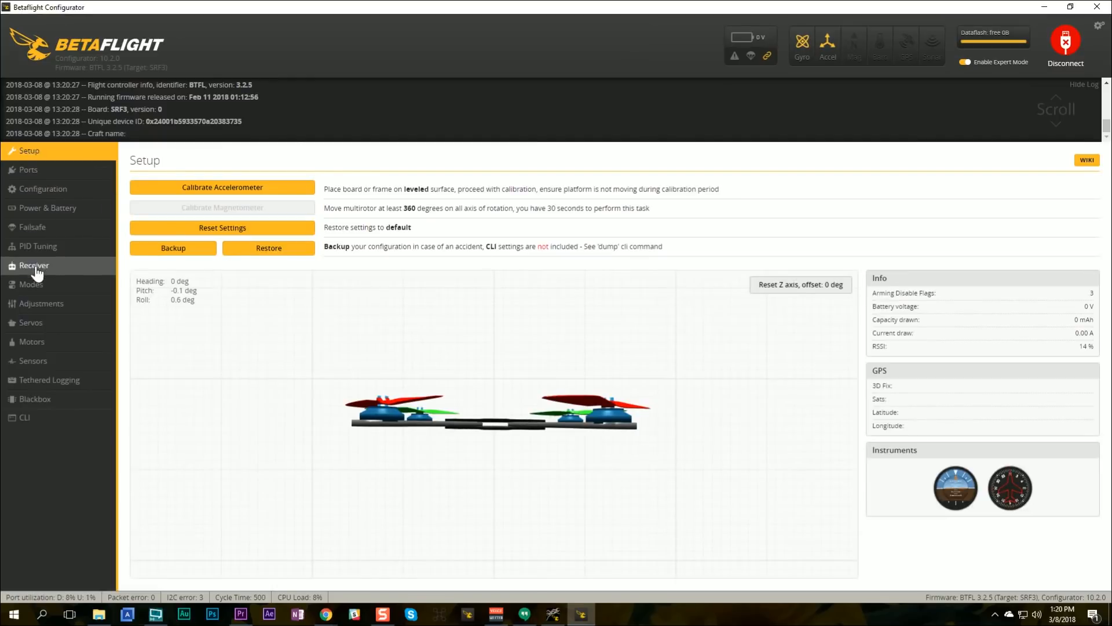
{"action": "left_click", "coordinate": [33, 265]}
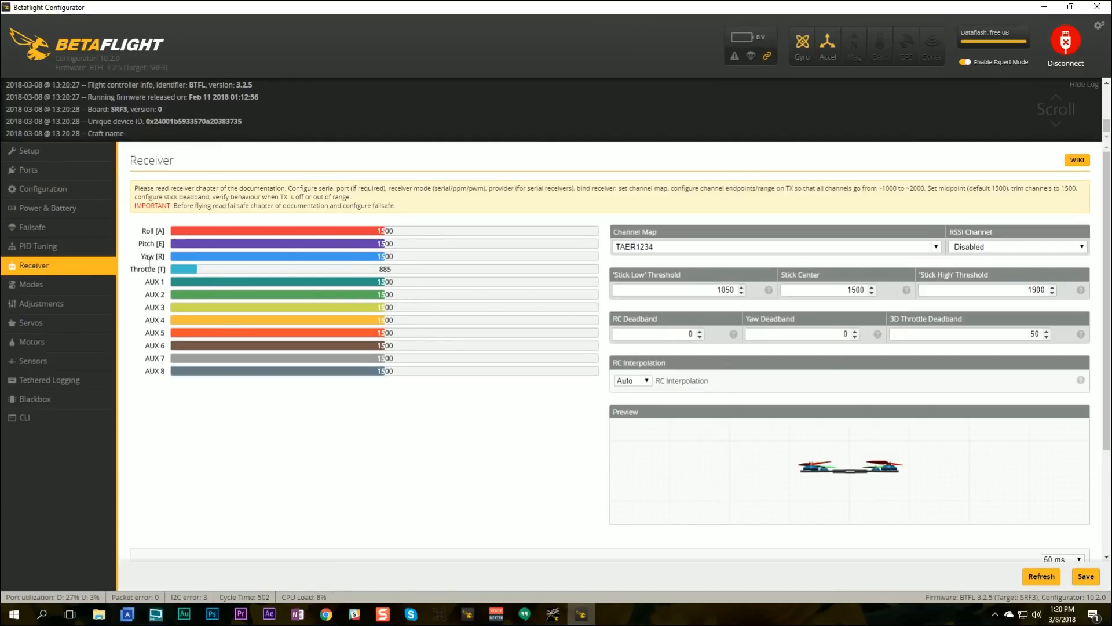
{"action": "left_click", "coordinate": [37, 246]}
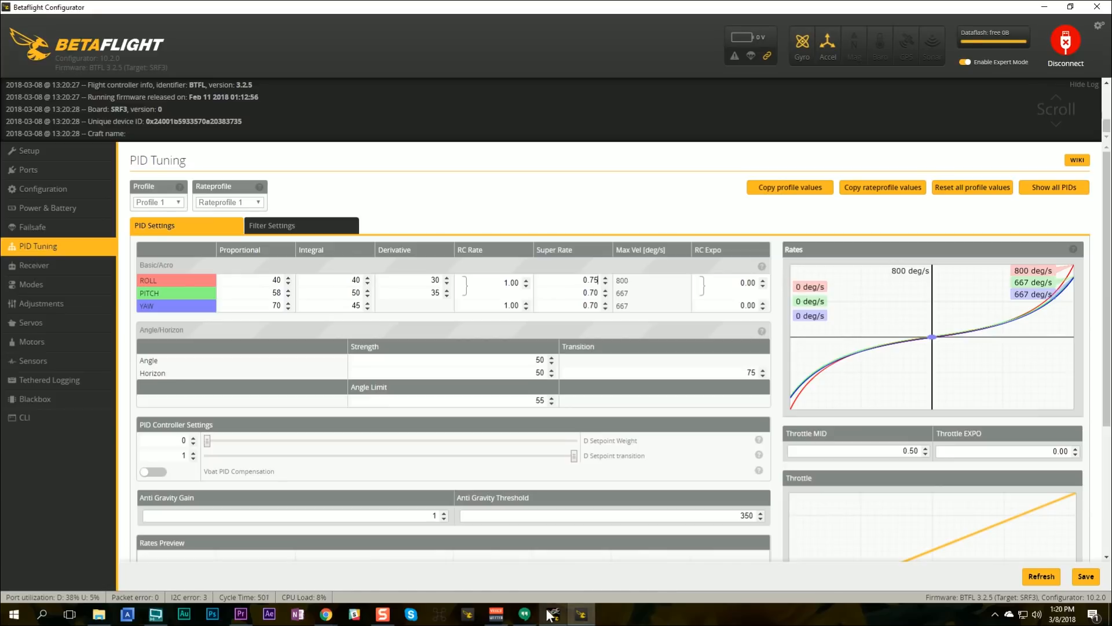
{"action": "left_click", "coordinate": [552, 614]}
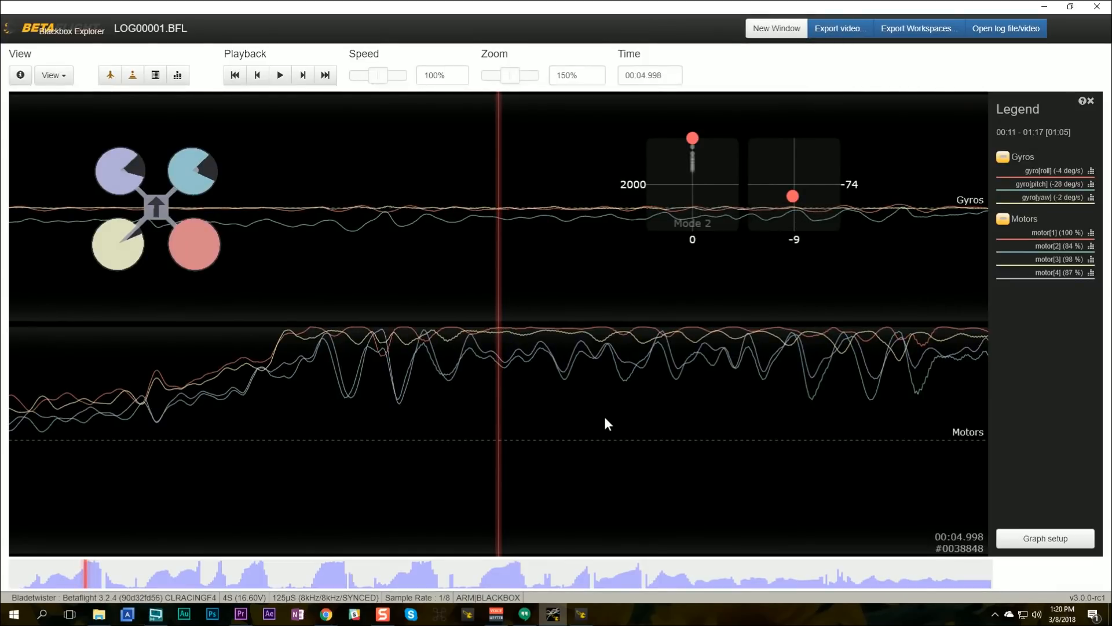
{"action": "mouse_move", "coordinate": [592, 424]}
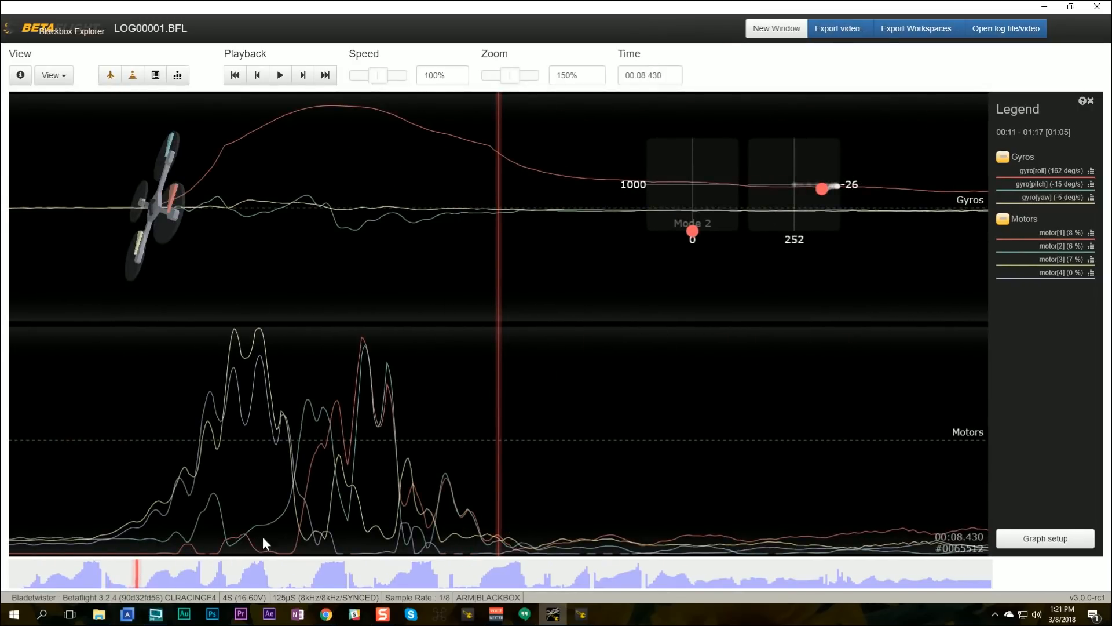
{"action": "mouse_move", "coordinate": [621, 482]}
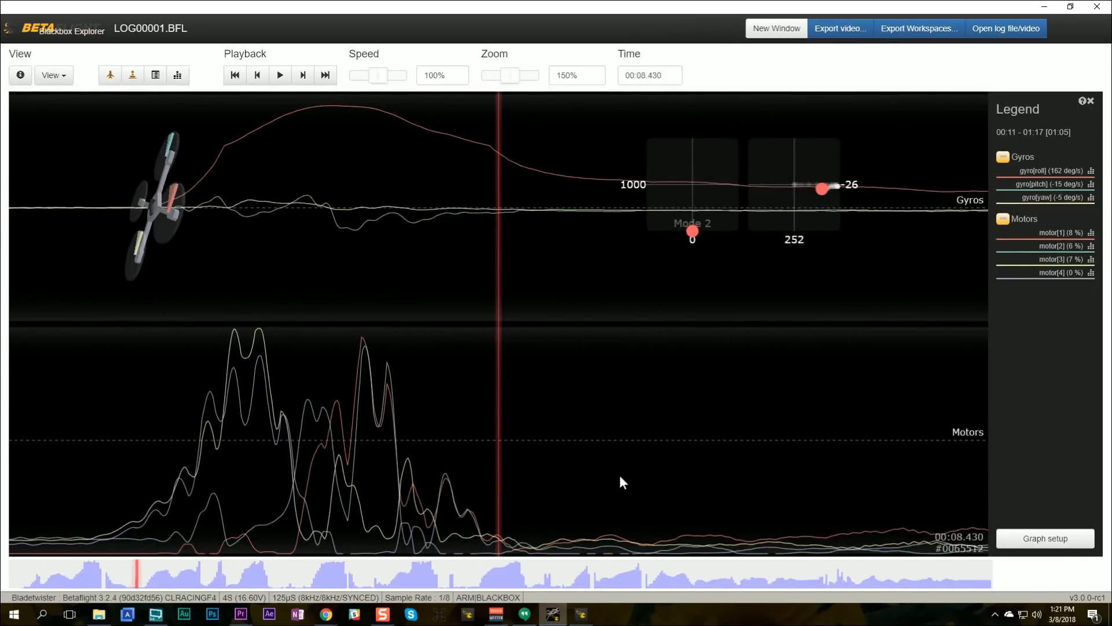
Return to Betaflight Configurator's PID Tuning tab from the taskbar
{"action": "left_click", "coordinate": [580, 614]}
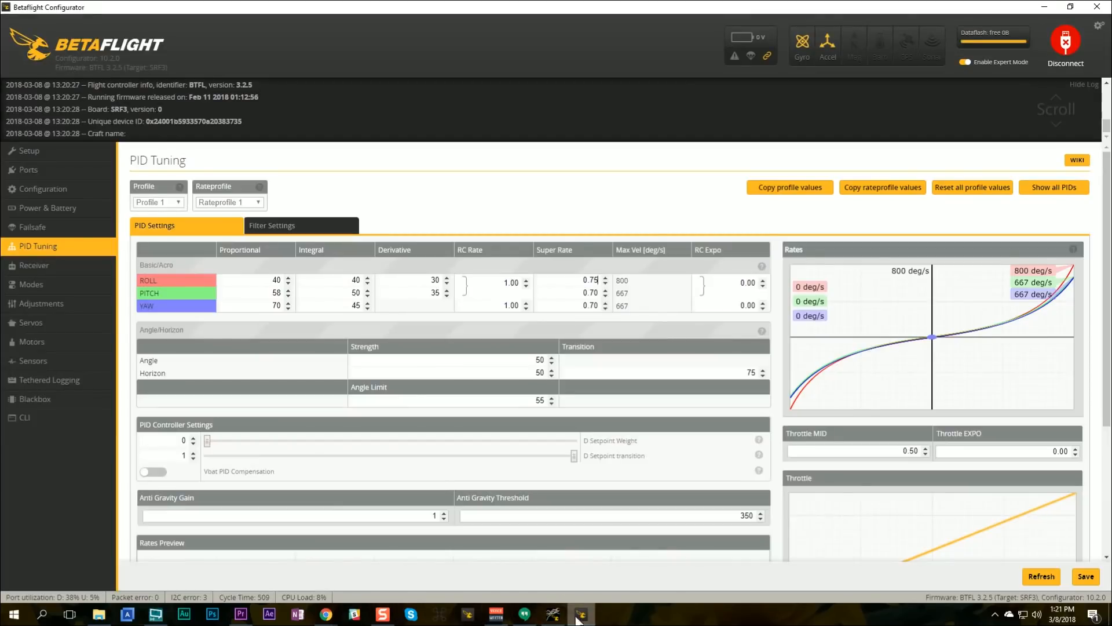